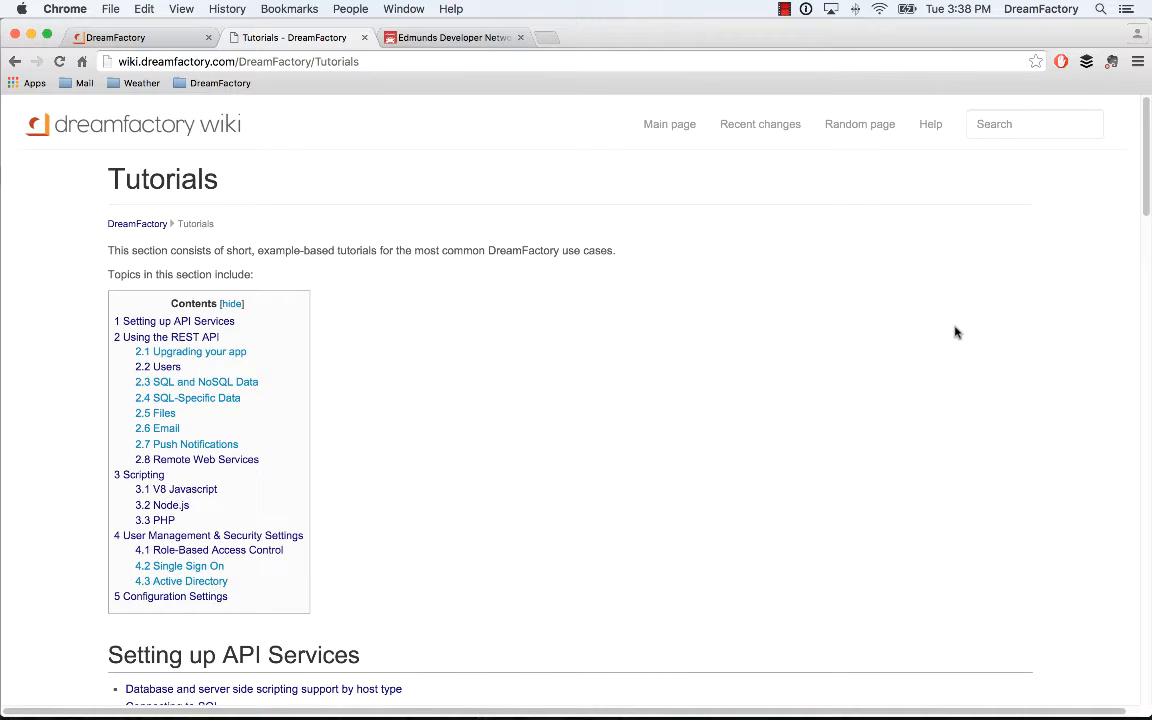
pyautogui.moveTo(752, 340)
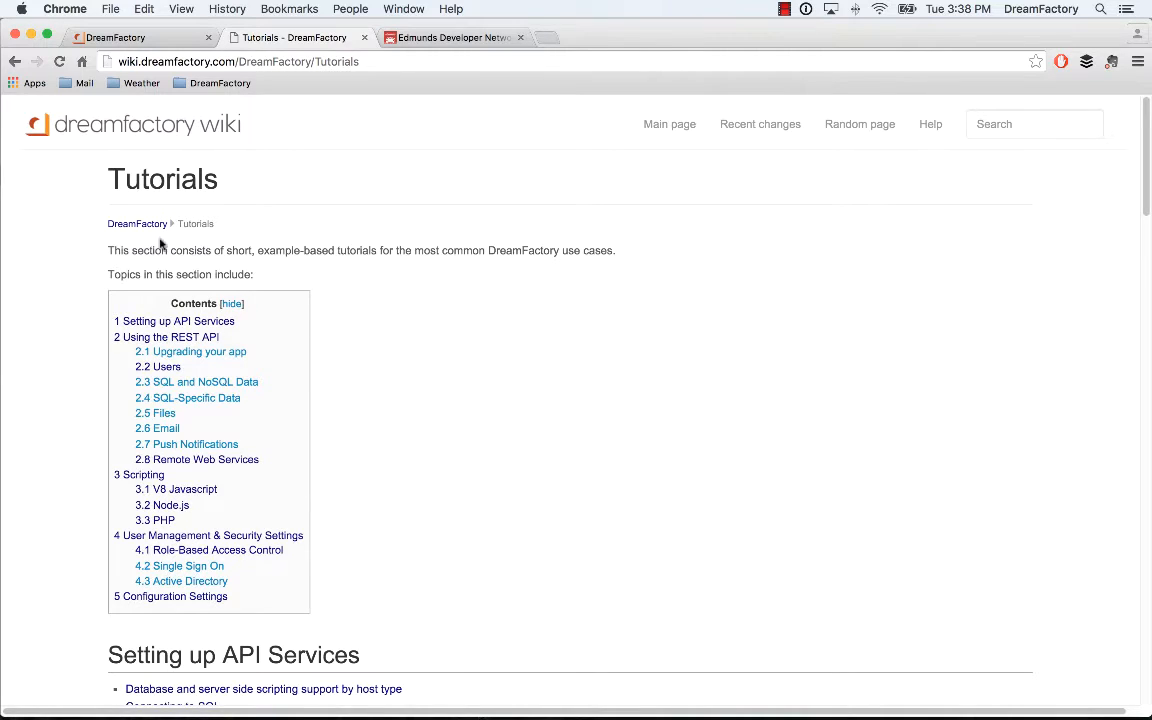
pyautogui.moveTo(205, 459)
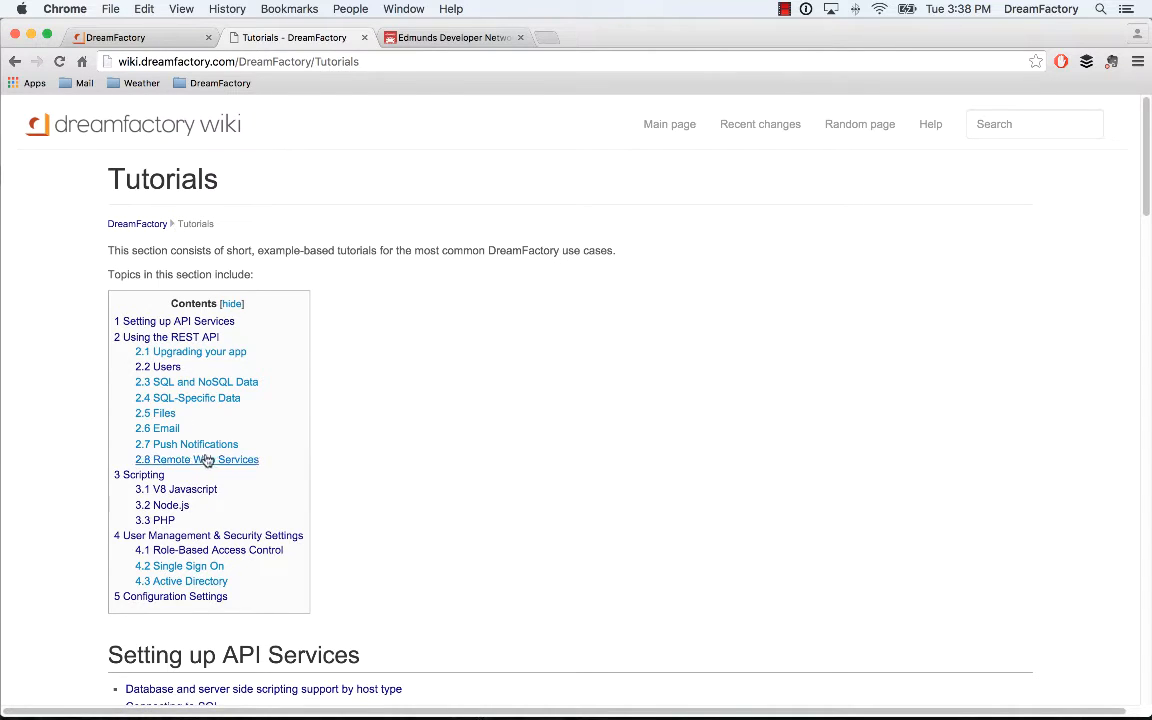
# Open the Edmunds API tutorial under 2.8 Remote Web Services in the wiki
pyautogui.click(204, 459)
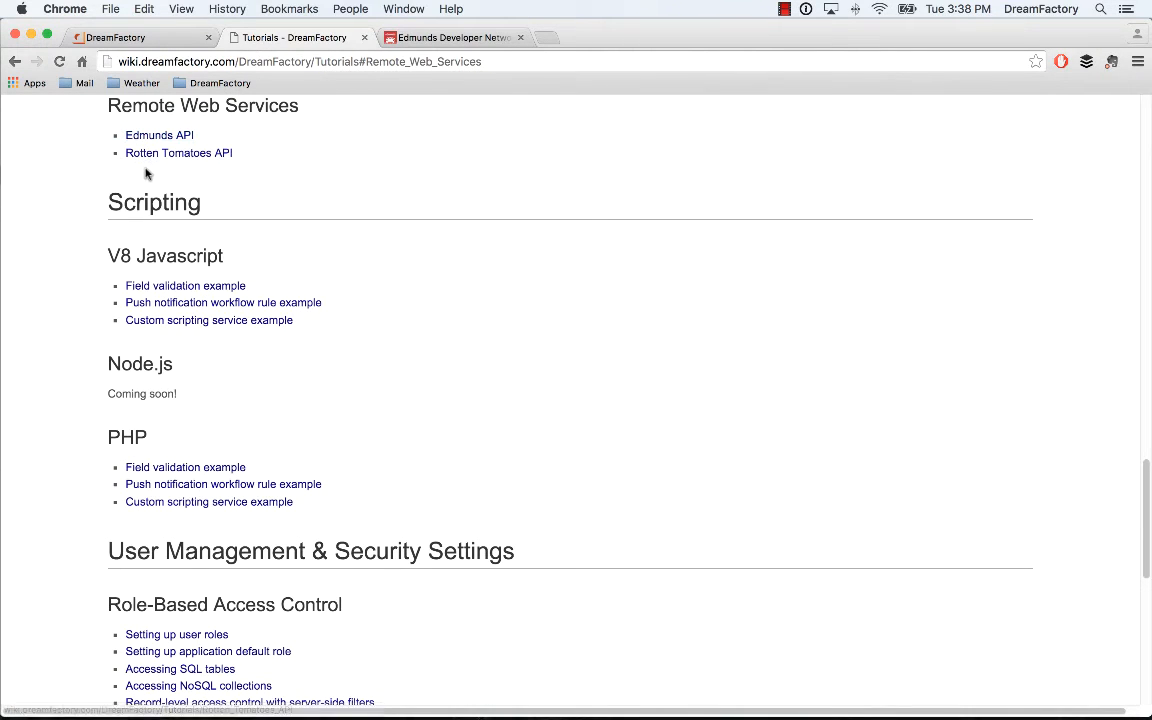
pyautogui.click(159, 135)
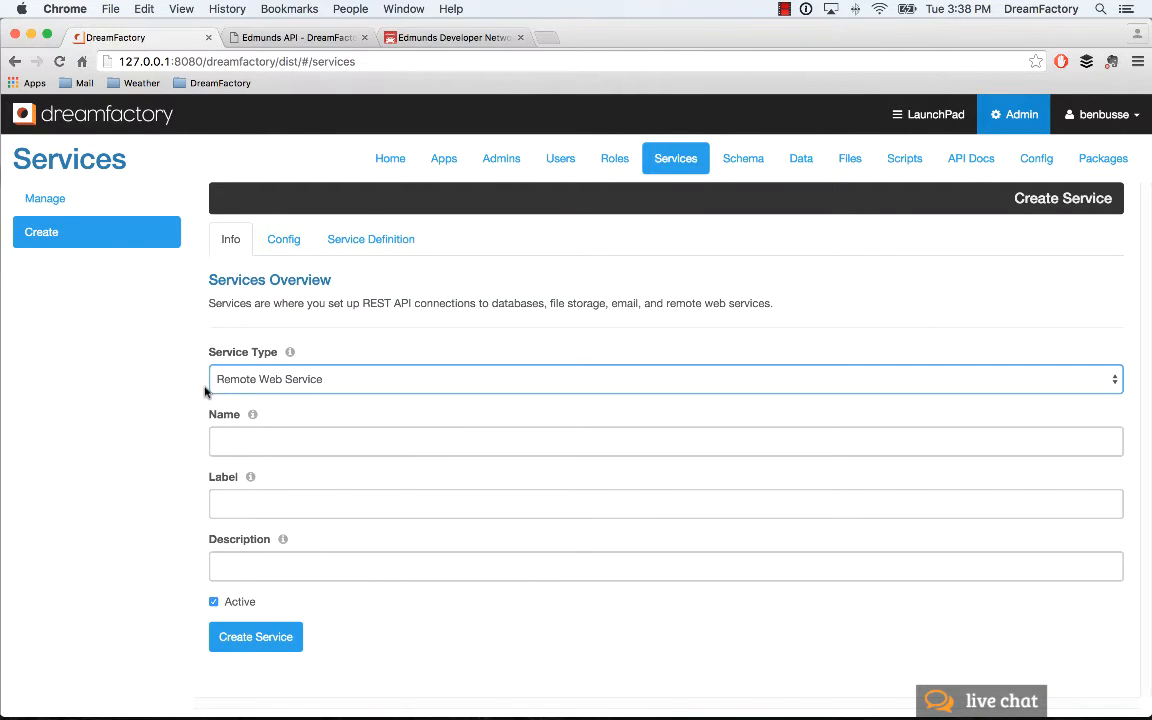
pyautogui.moveTo(670, 172)
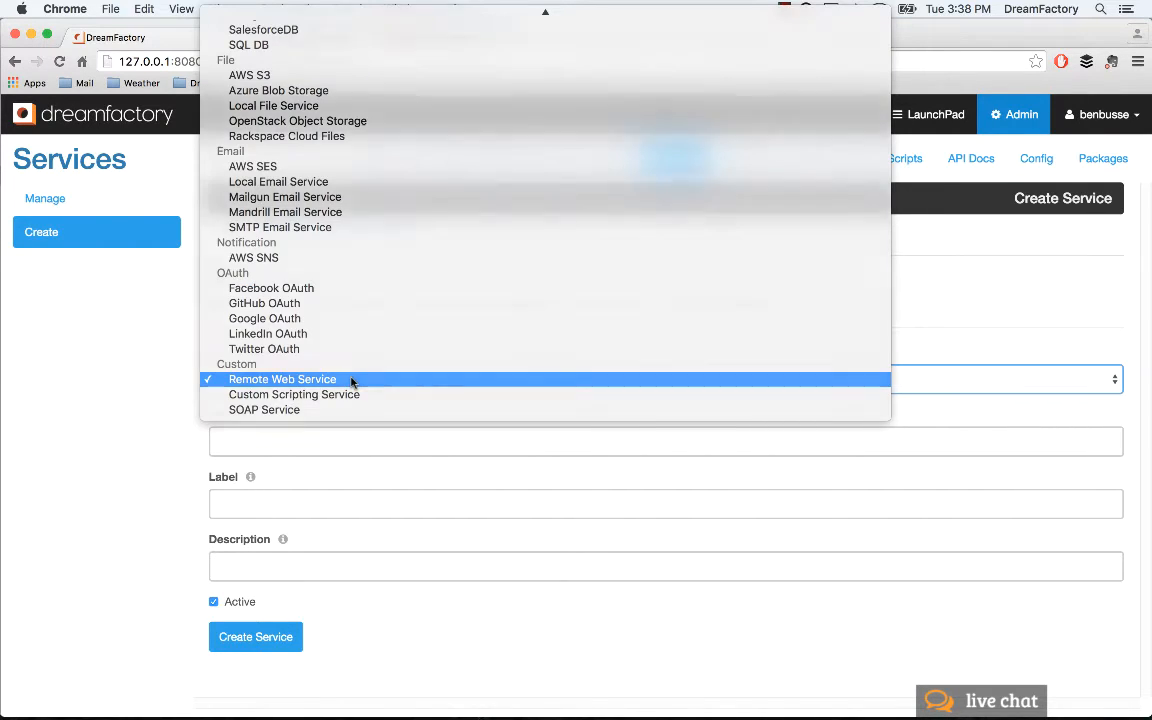
# Enter 'edmunds' as the service Name and Label, then show its Config settings
pyautogui.click(282, 379)
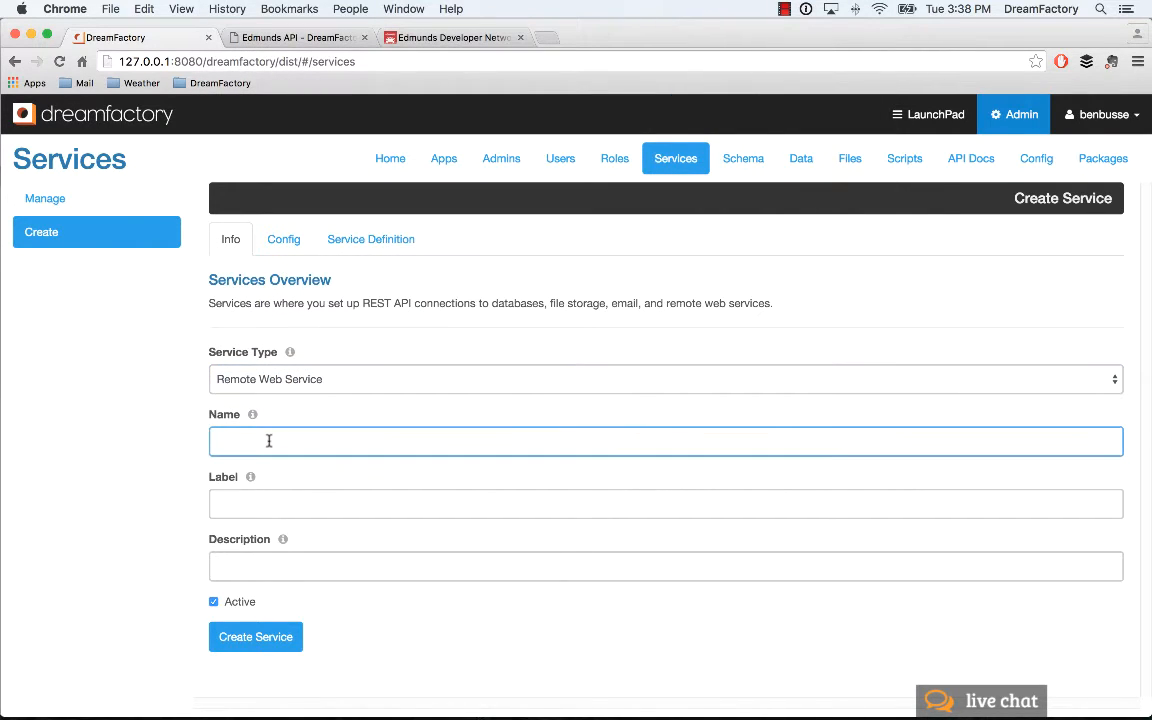
pyautogui.write('edmunds')
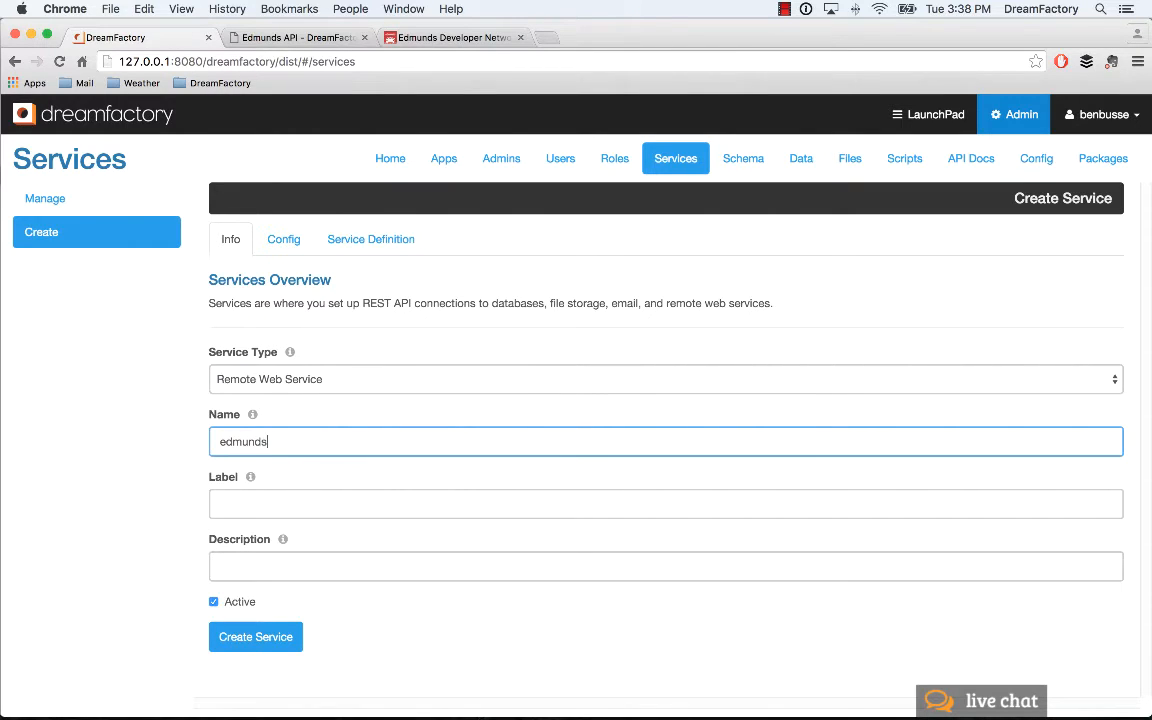
pyautogui.click(665, 503)
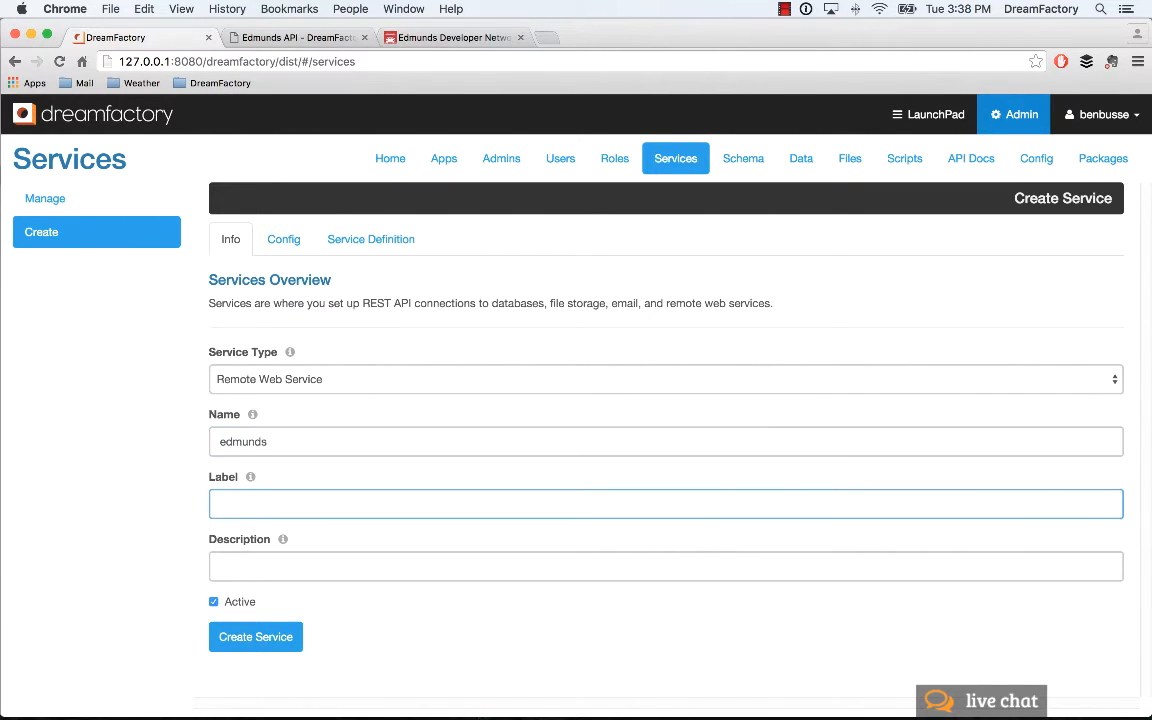
pyautogui.write('e')
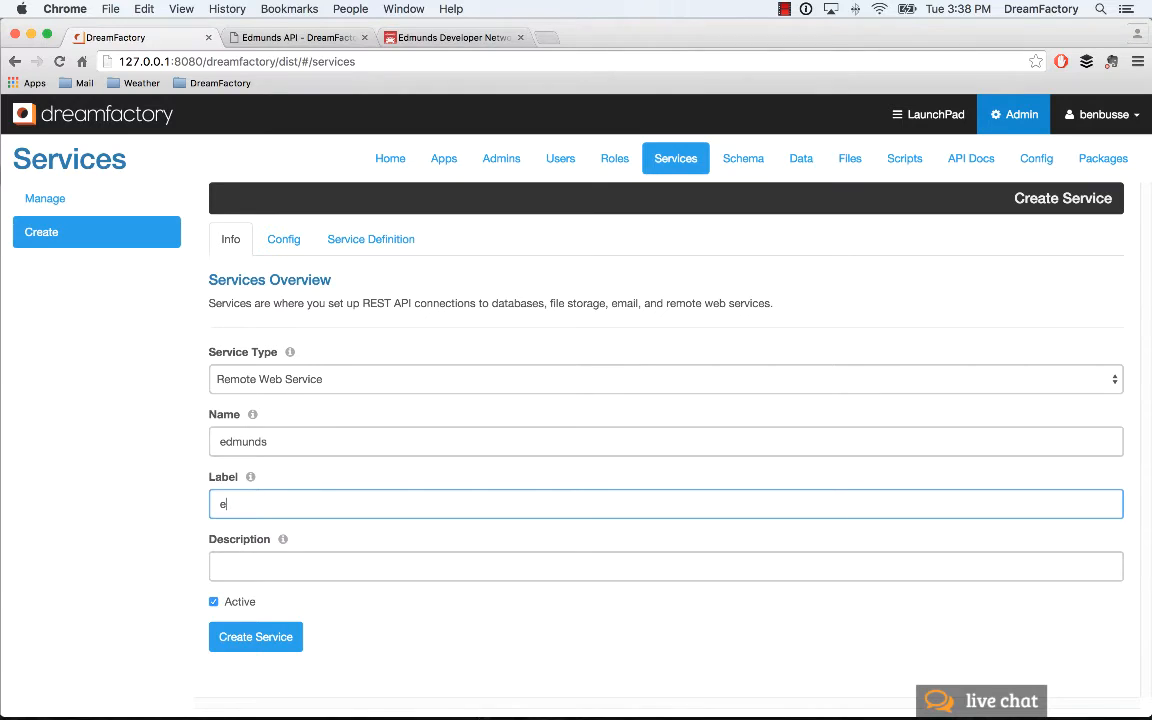
pyautogui.write('dmunds')
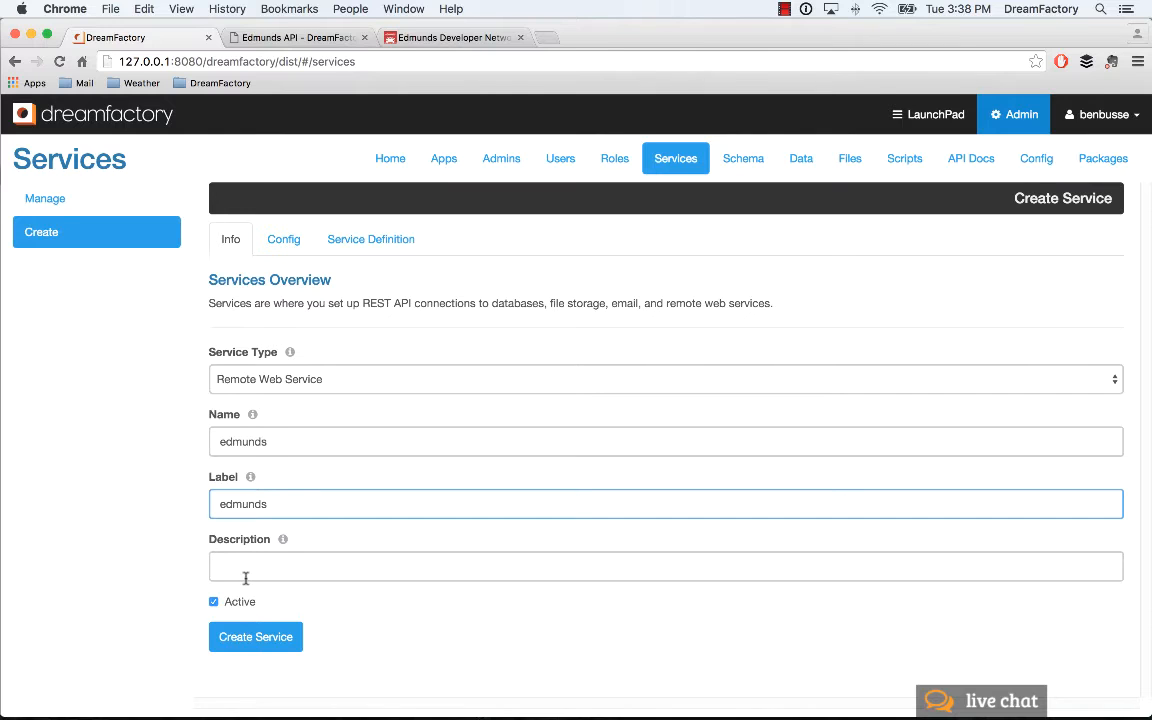
pyautogui.click(283, 239)
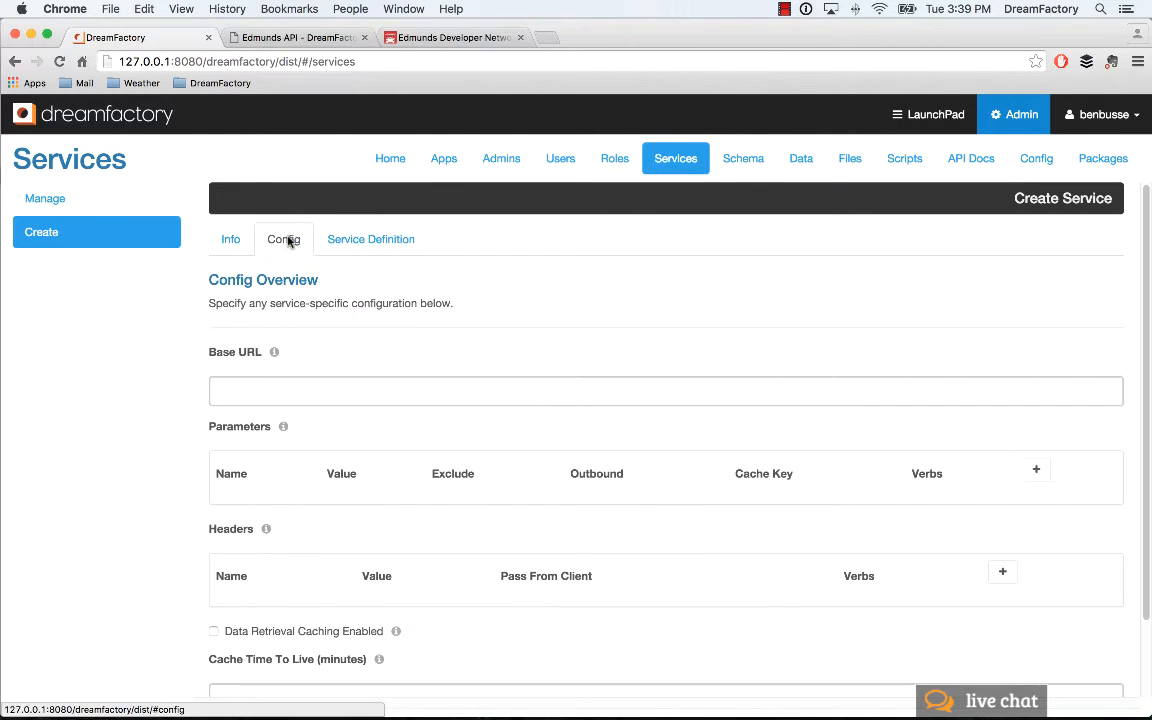
pyautogui.click(665, 391)
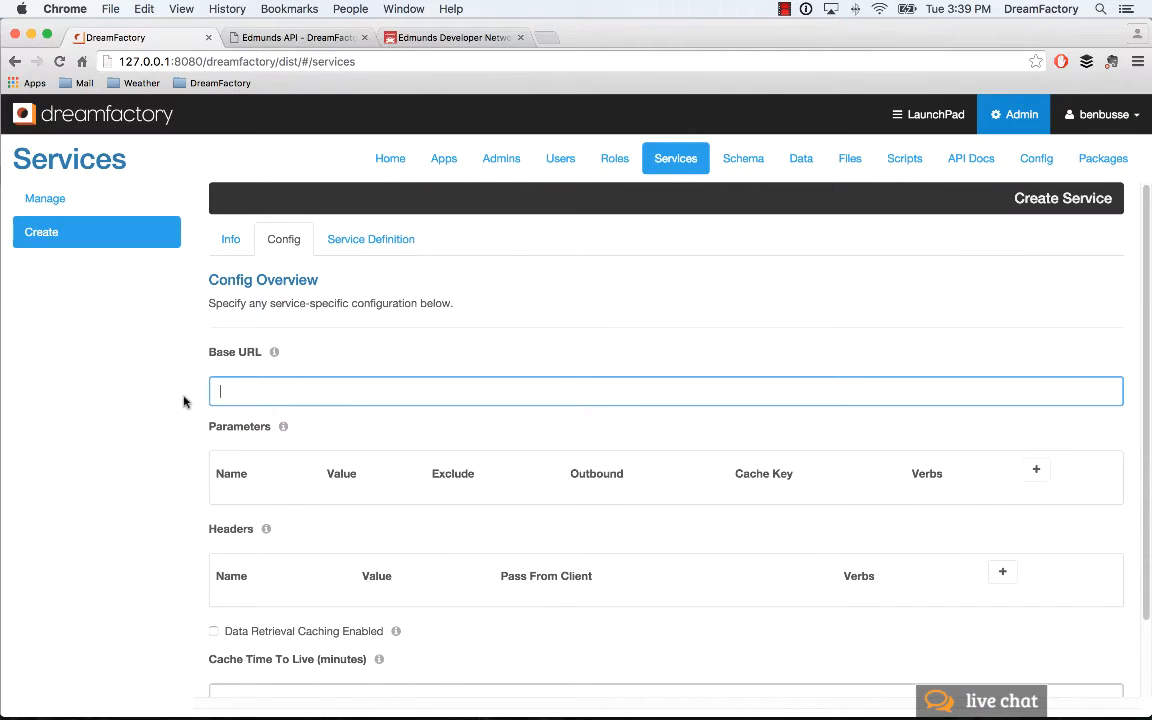
pyautogui.write('https://api.edmunds.com/api/vehicle/v2/')
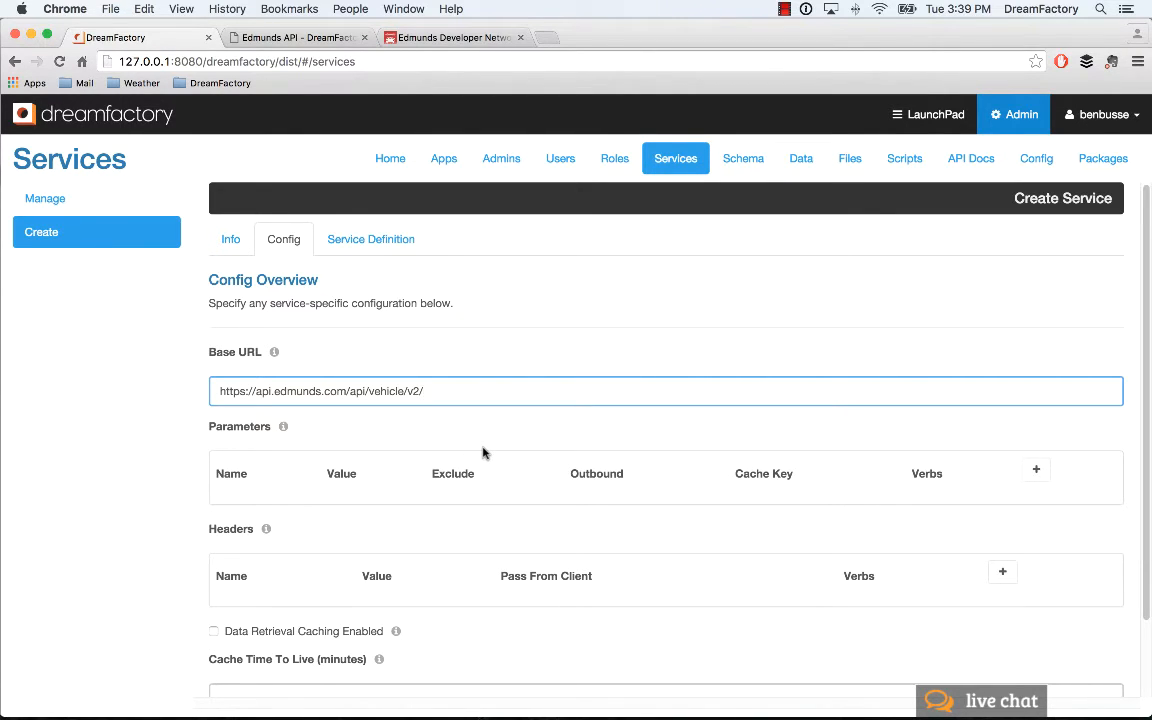
pyautogui.moveTo(556, 458)
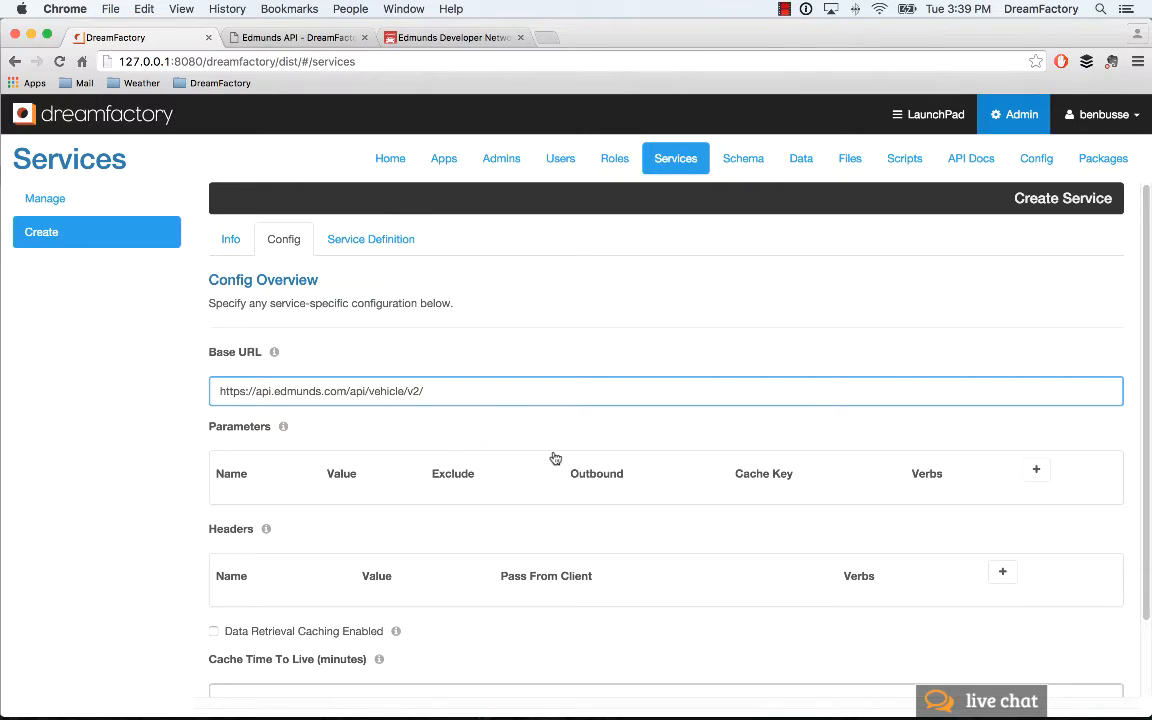
# Add an outbound fmt=json parameter applied to GET through DELETE verbs
pyautogui.click(1036, 469)
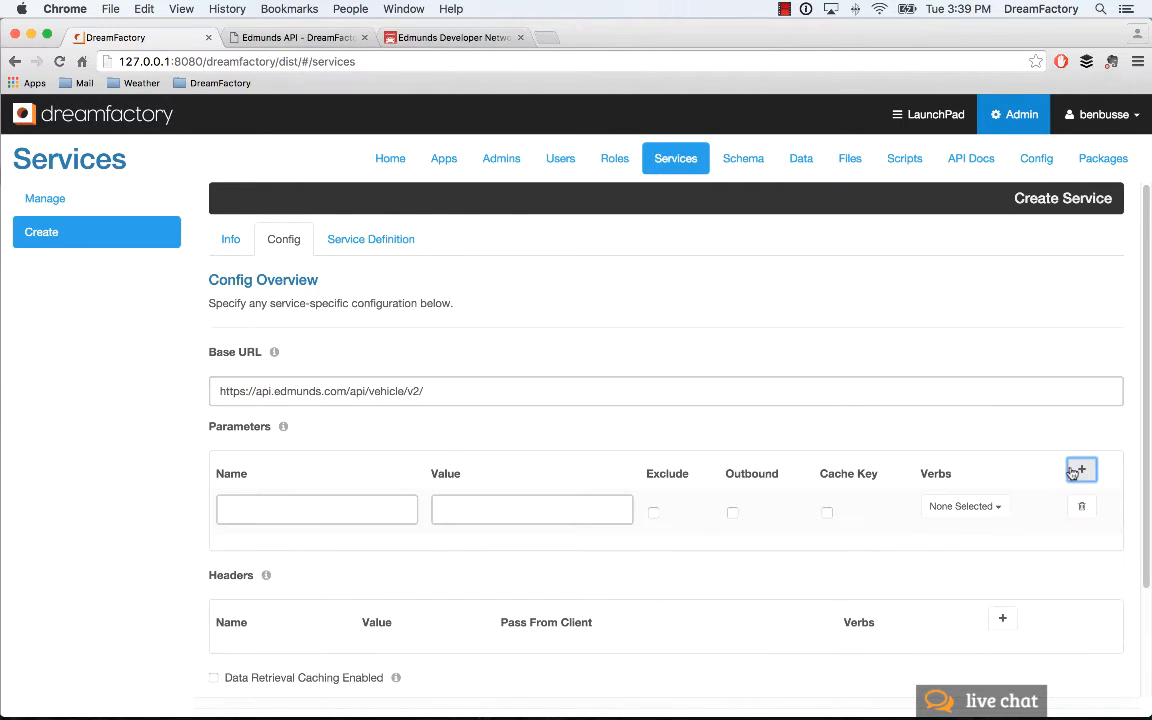
pyautogui.click(1081, 470)
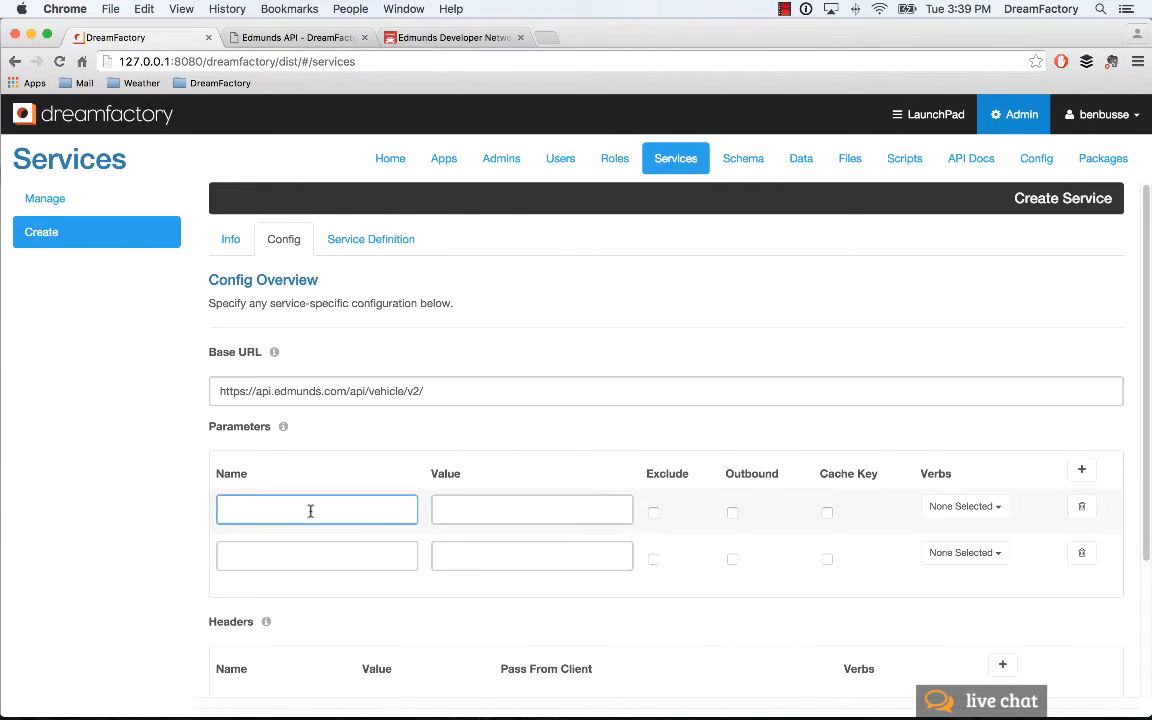
pyautogui.write('fmt')
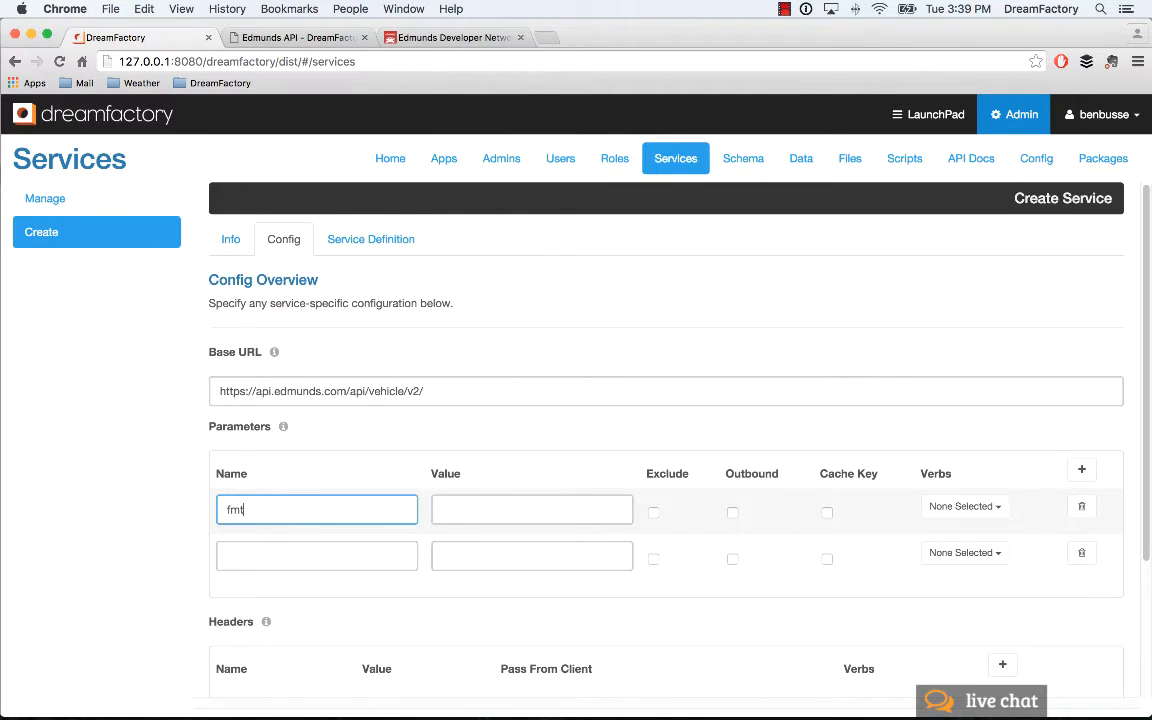
pyautogui.write('json')
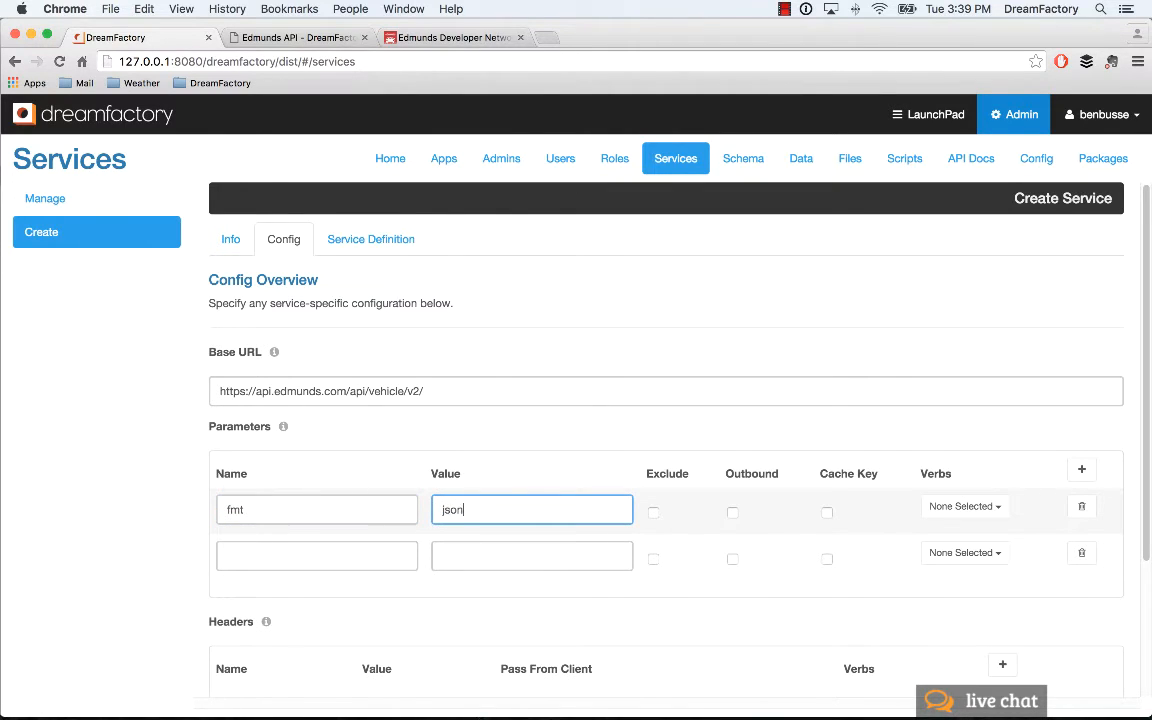
pyautogui.click(316, 556)
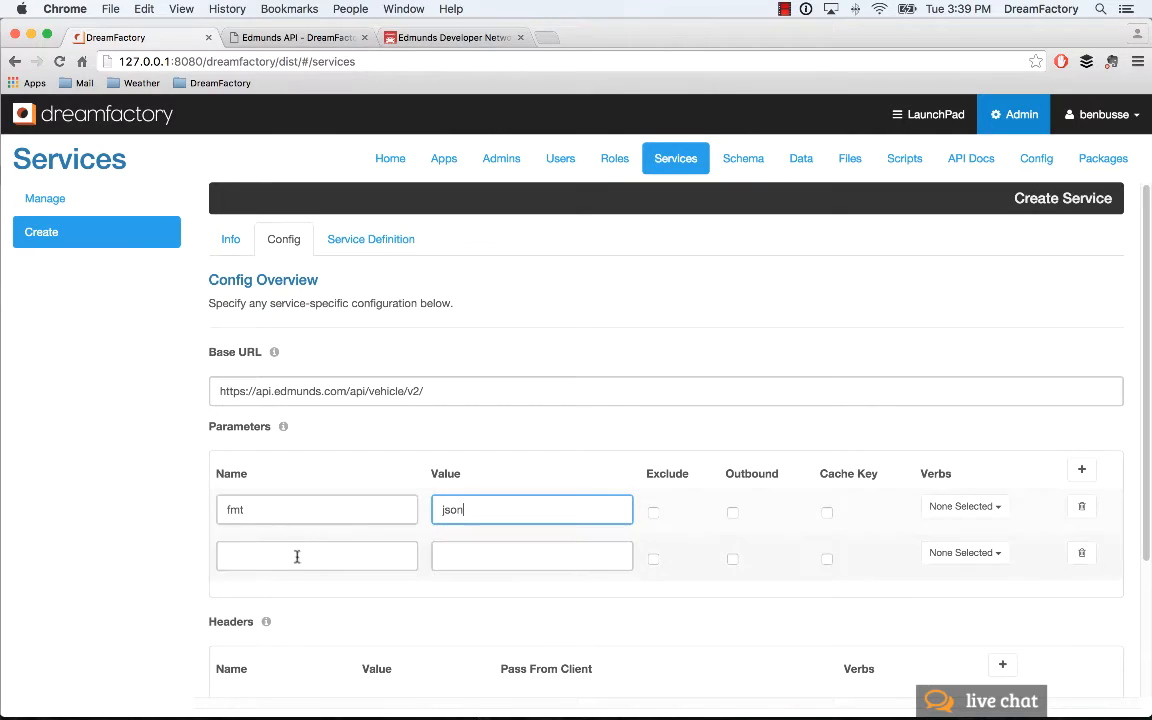
pyautogui.click(732, 512)
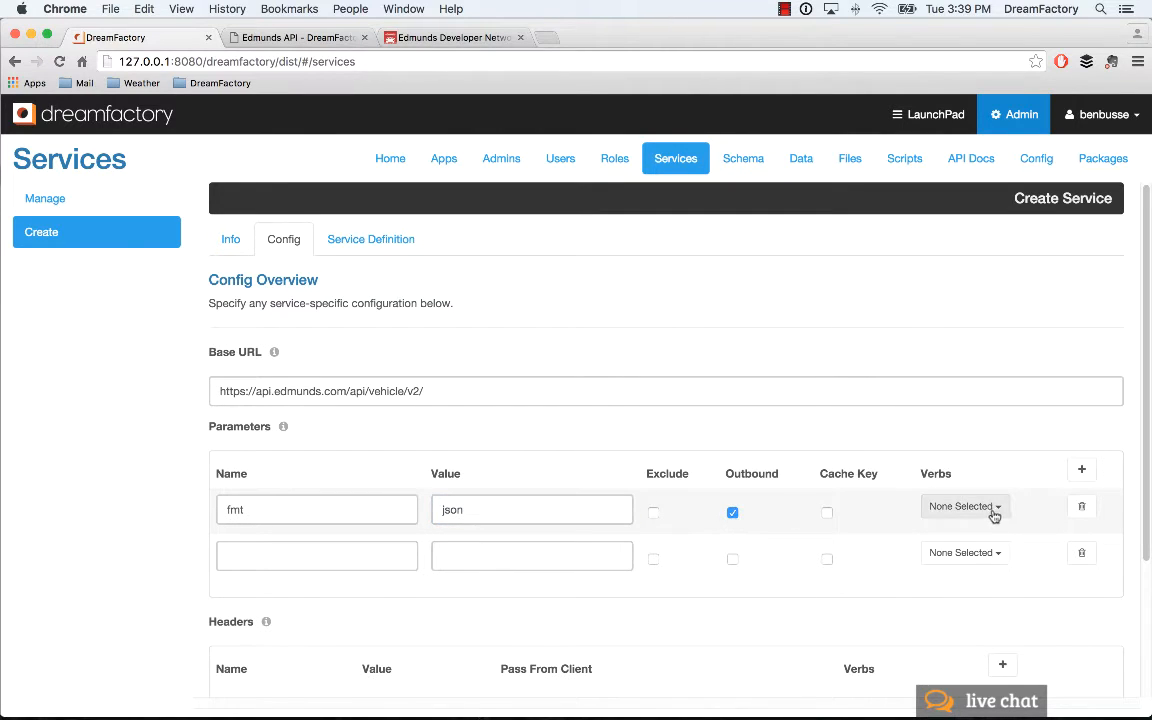
pyautogui.click(963, 506)
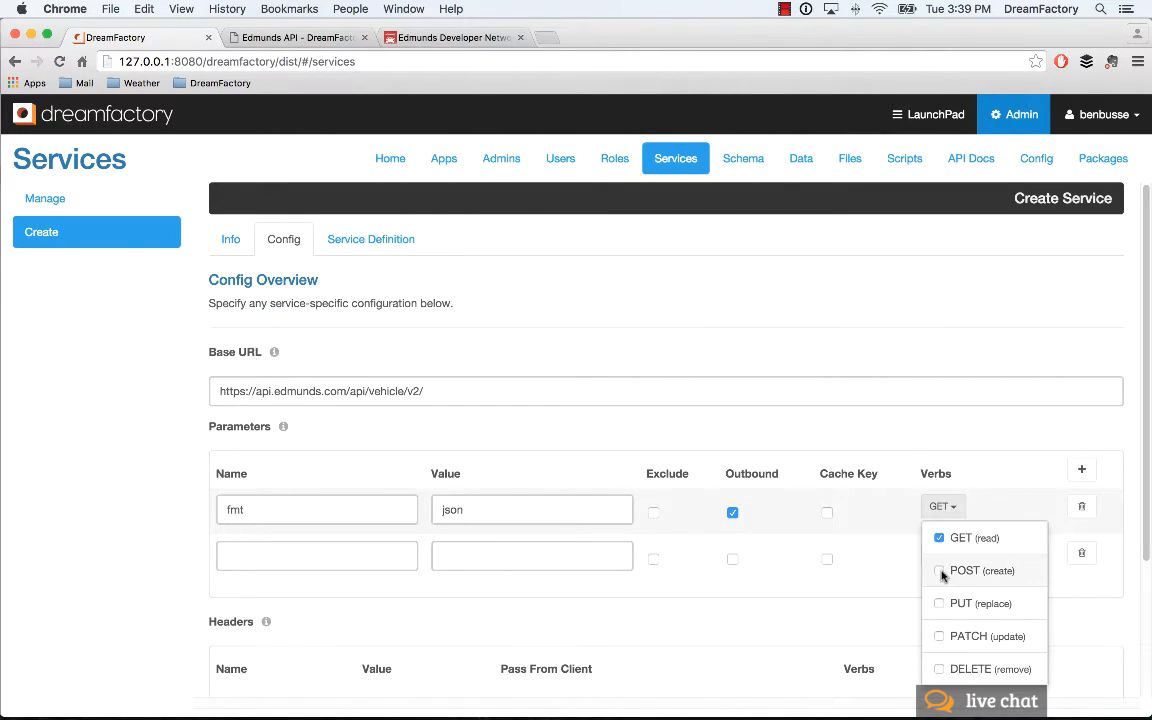
pyautogui.click(938, 570)
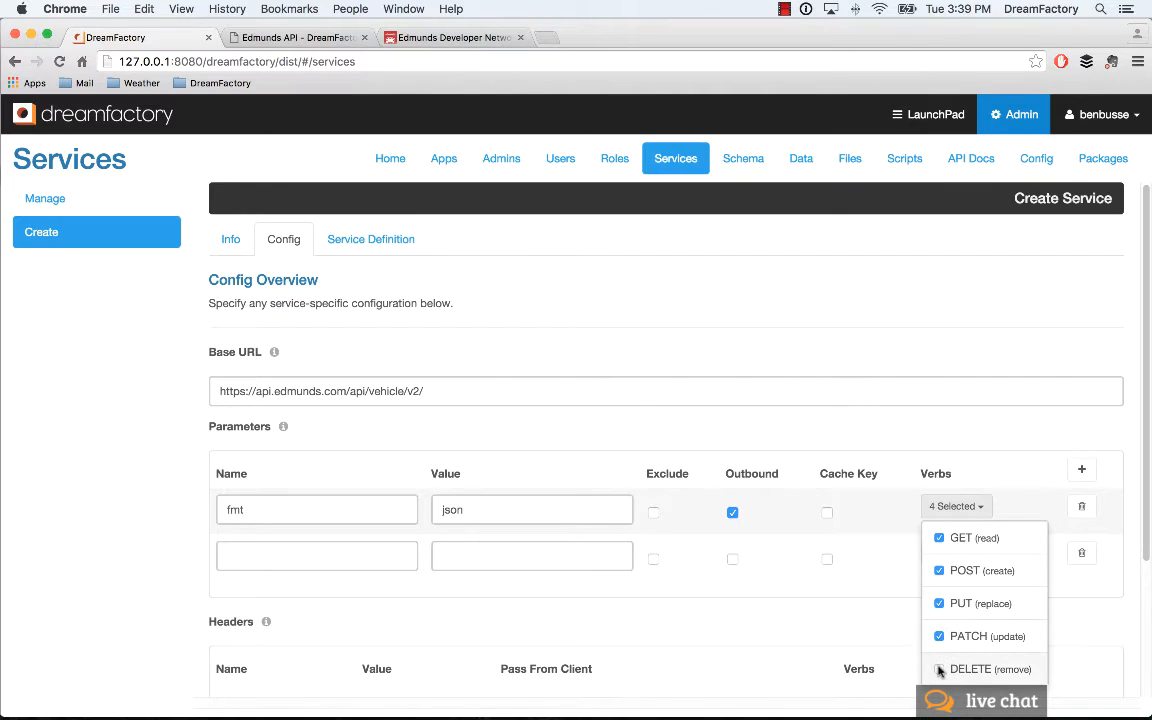
pyautogui.click(938, 669)
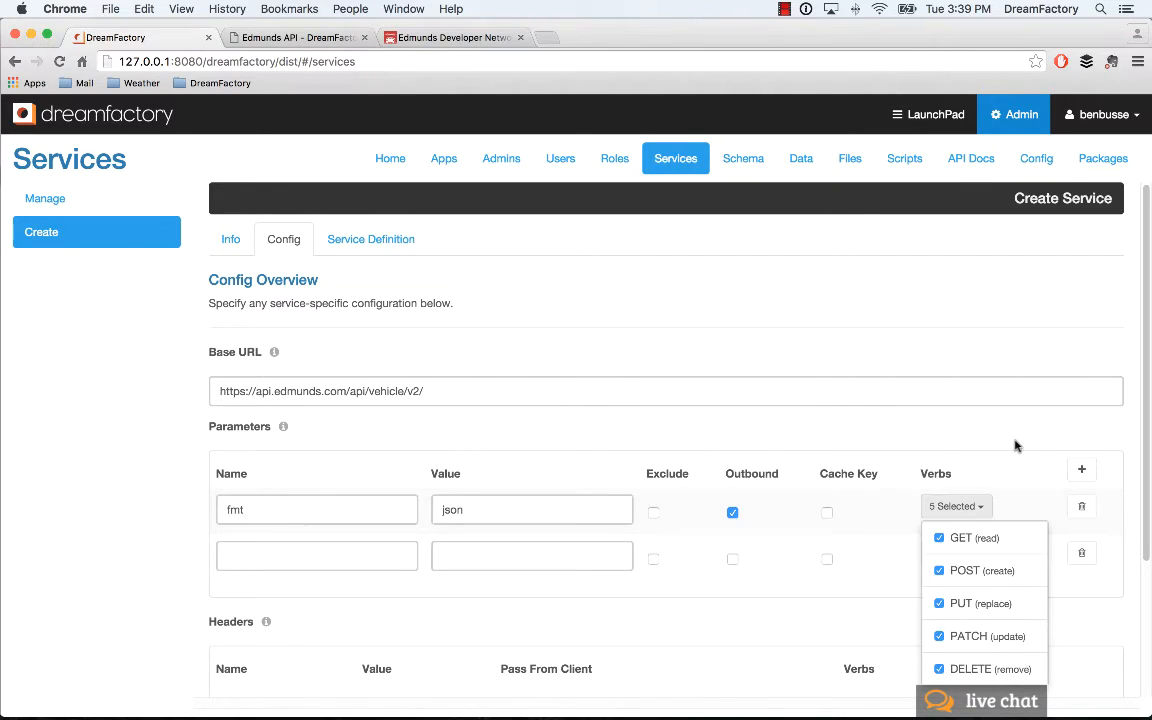
pyautogui.moveTo(1011, 458)
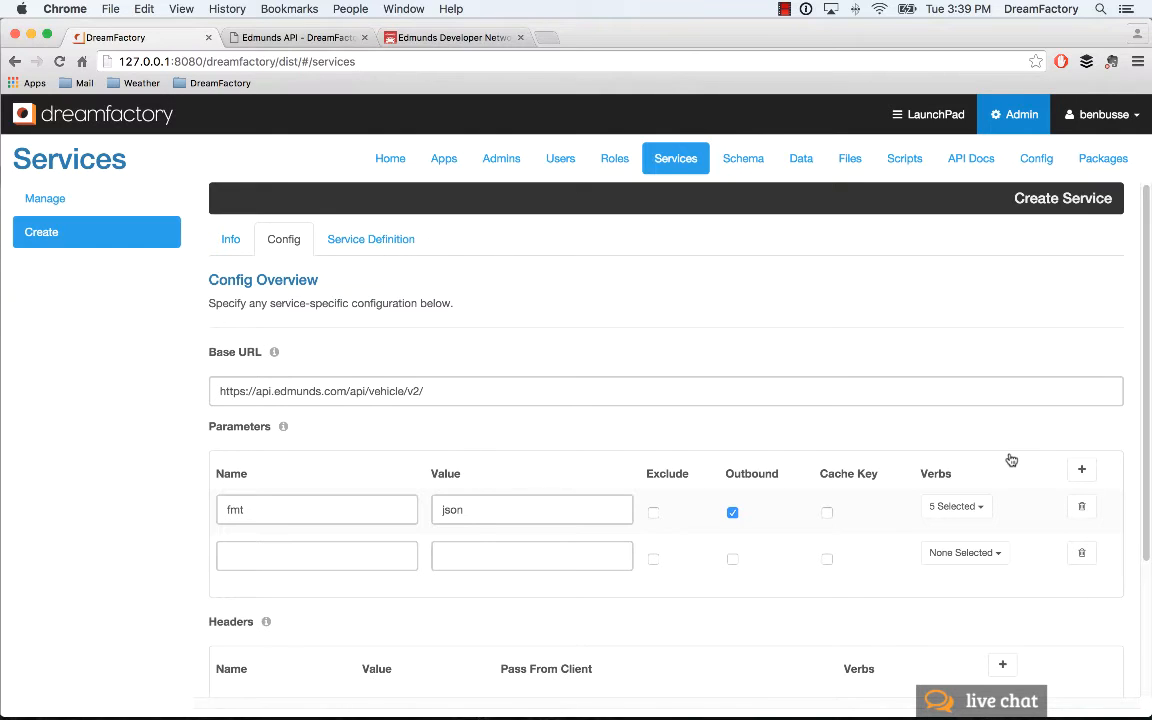
pyautogui.moveTo(334, 543)
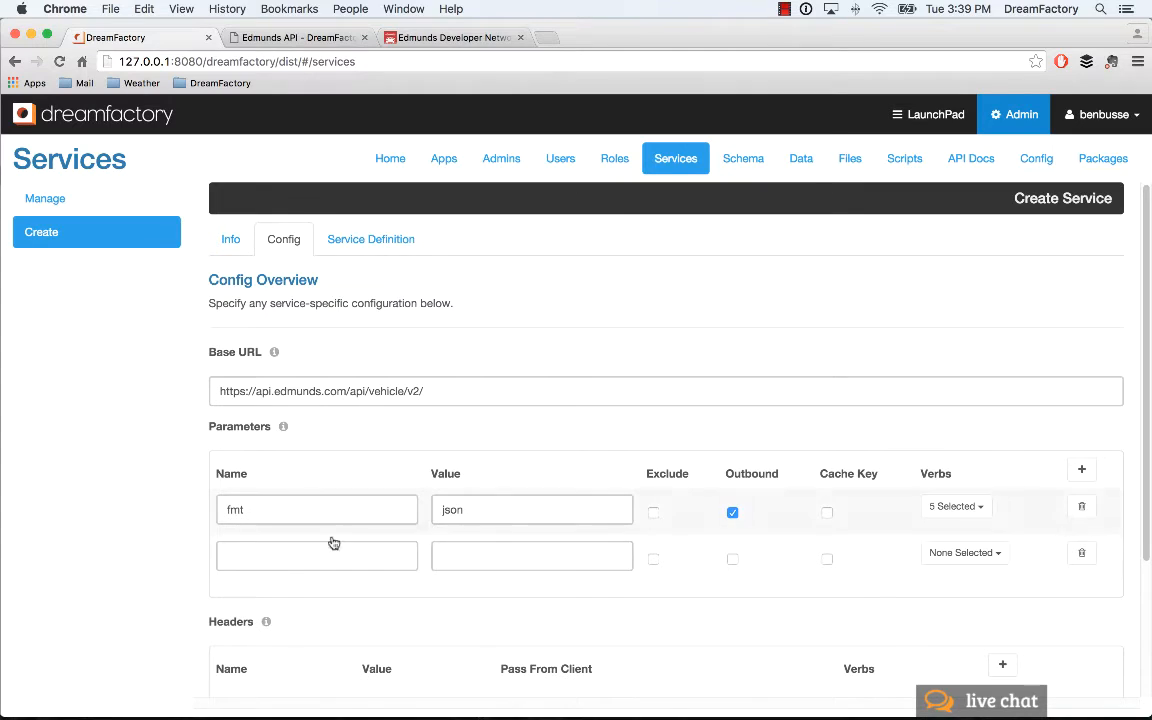
# Name a second parameter api_key, glancing at the Edmunds developer and tutorial tabs
pyautogui.write('api')
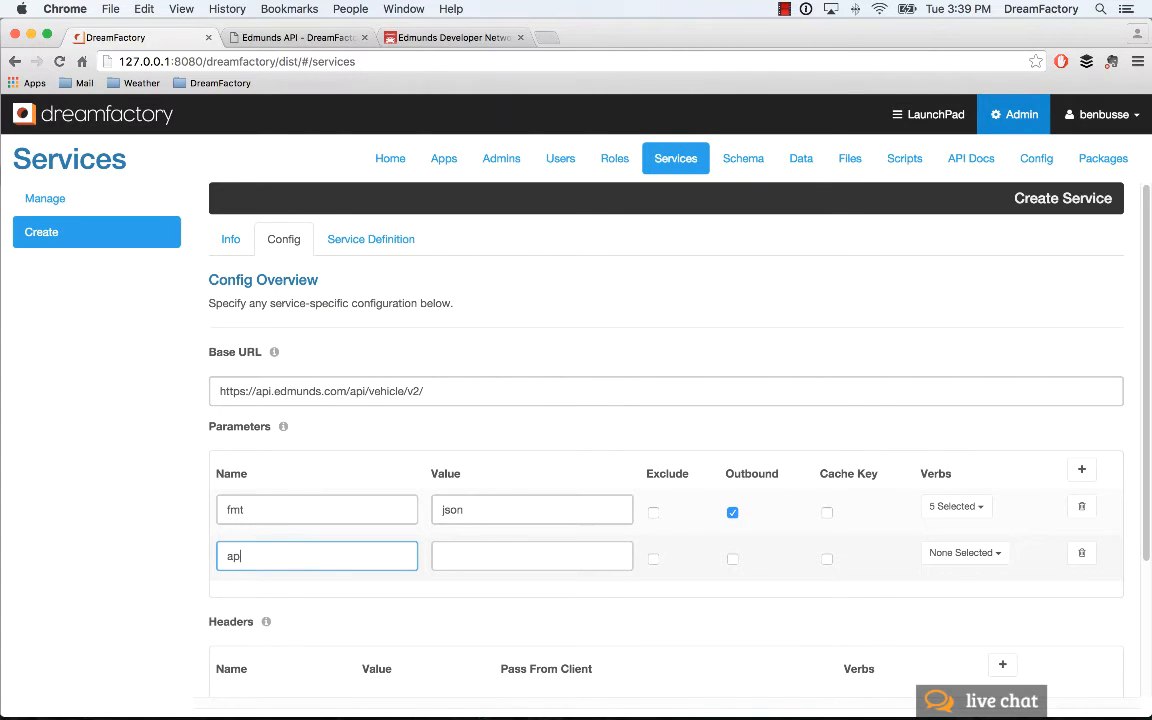
pyautogui.write('i_key')
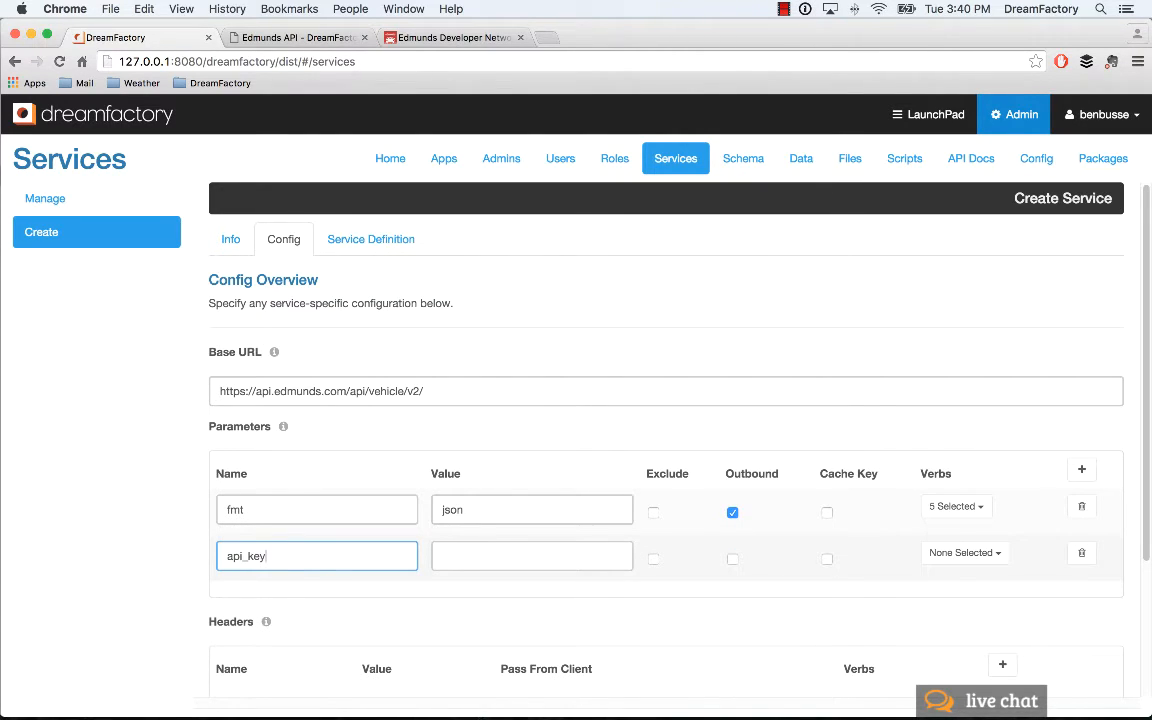
pyautogui.moveTo(589, 539)
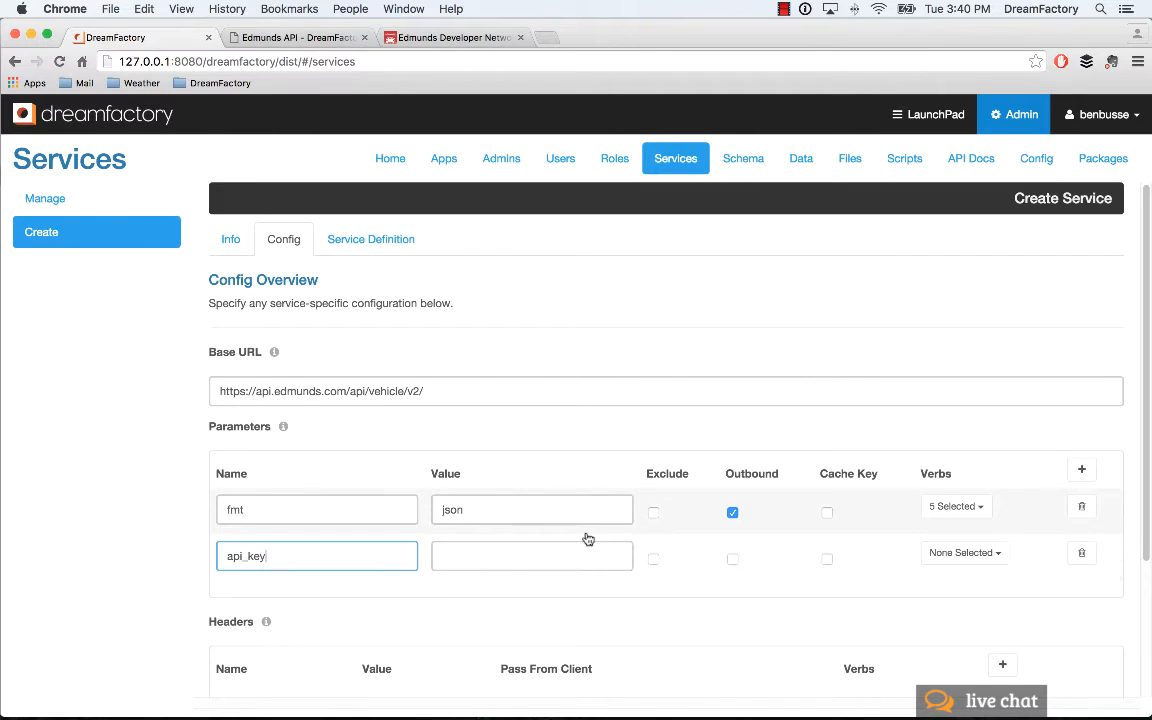
pyautogui.scroll(-3)
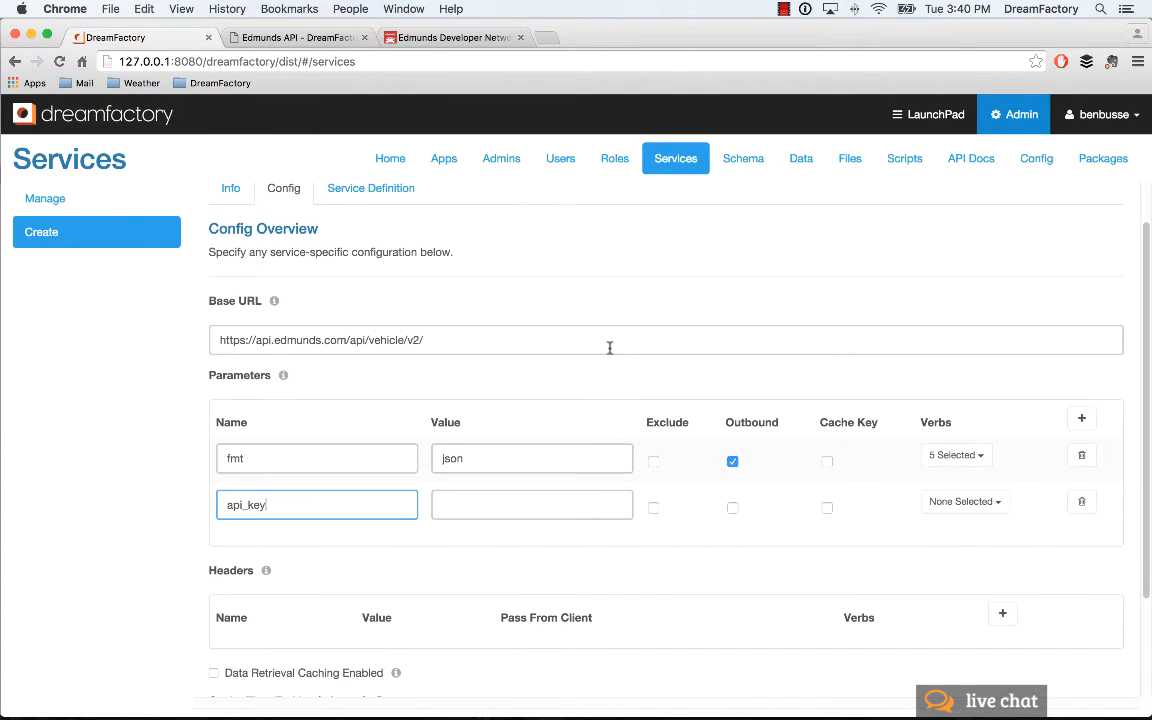
pyautogui.click(450, 37)
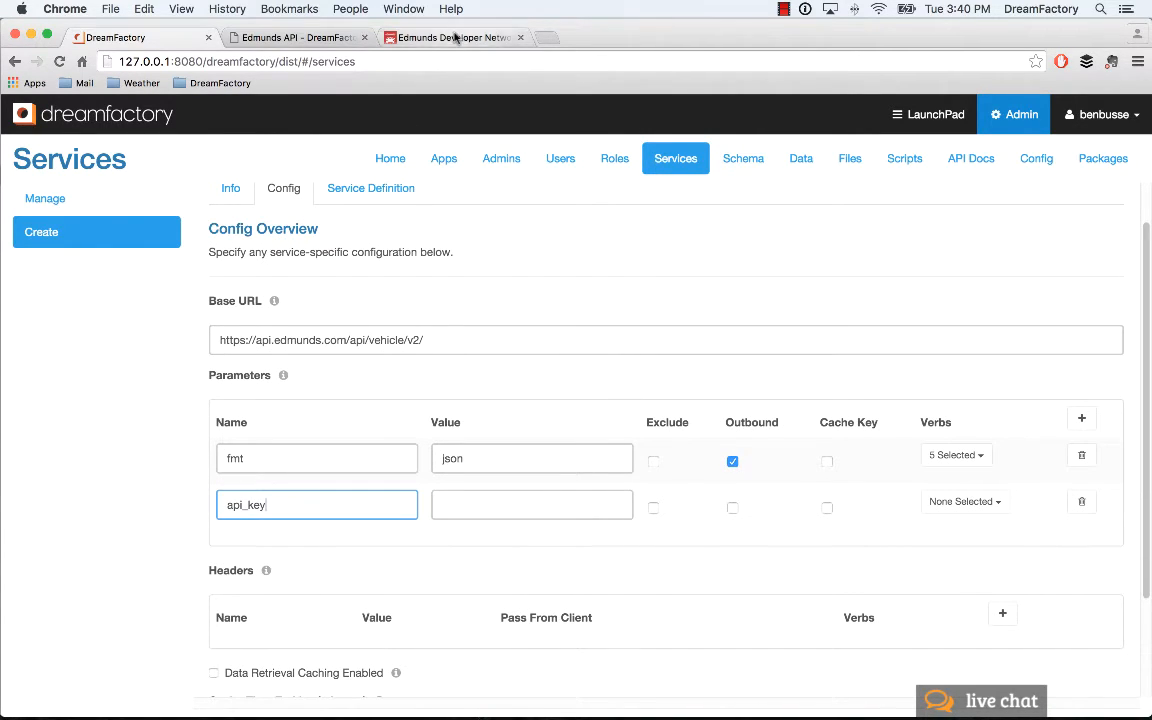
pyautogui.click(450, 37)
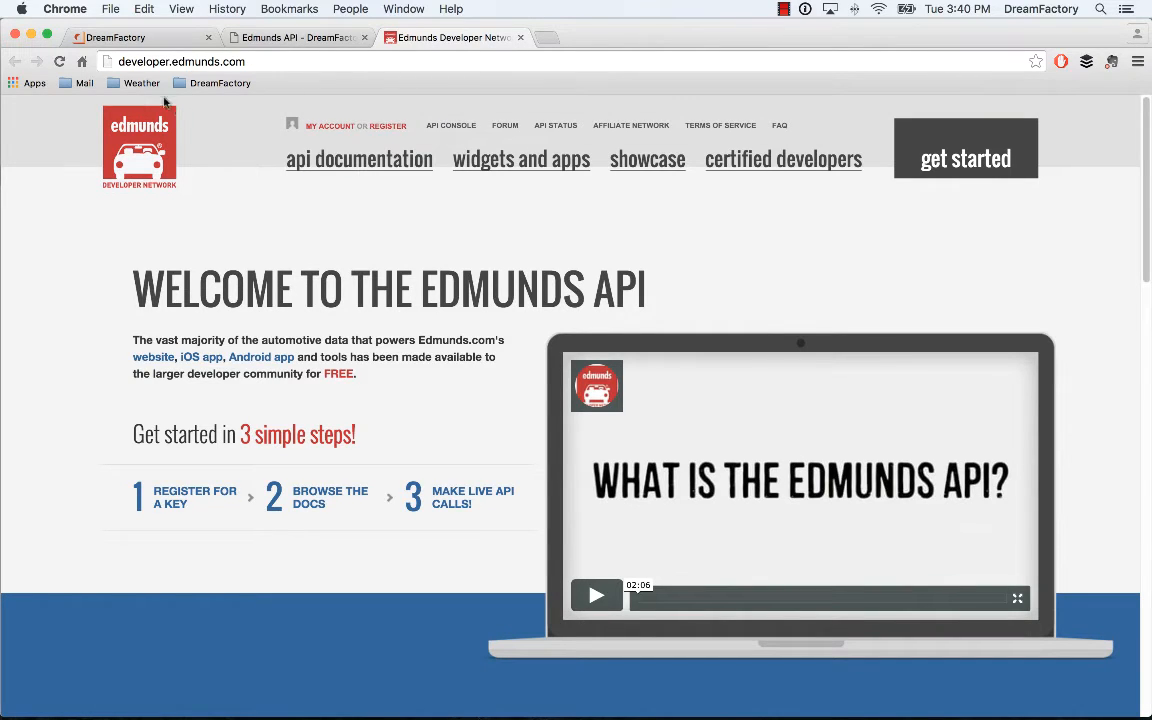
pyautogui.moveTo(193, 483)
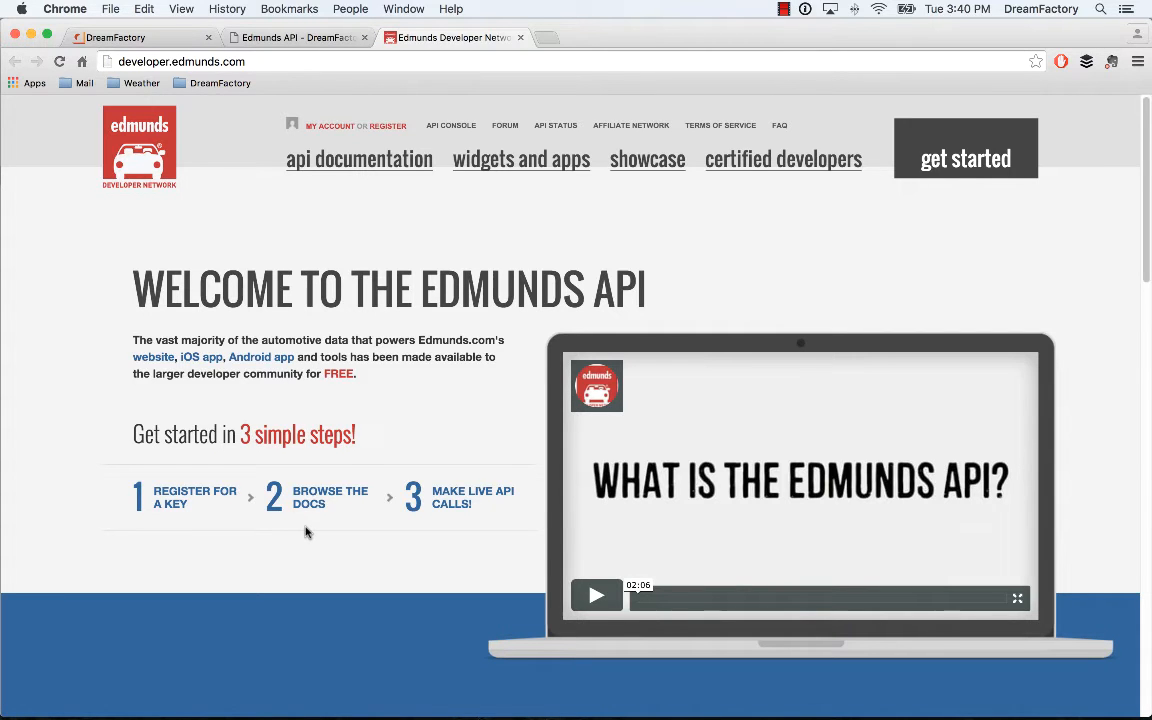
pyautogui.click(115, 37)
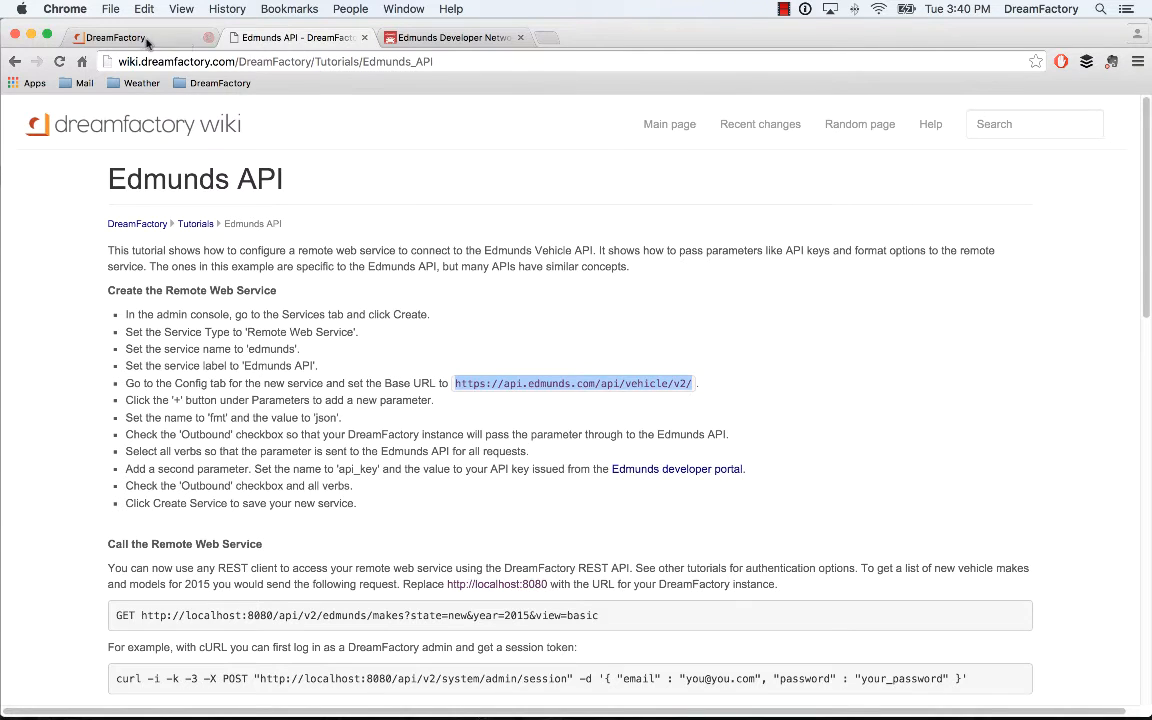
pyautogui.click(115, 37)
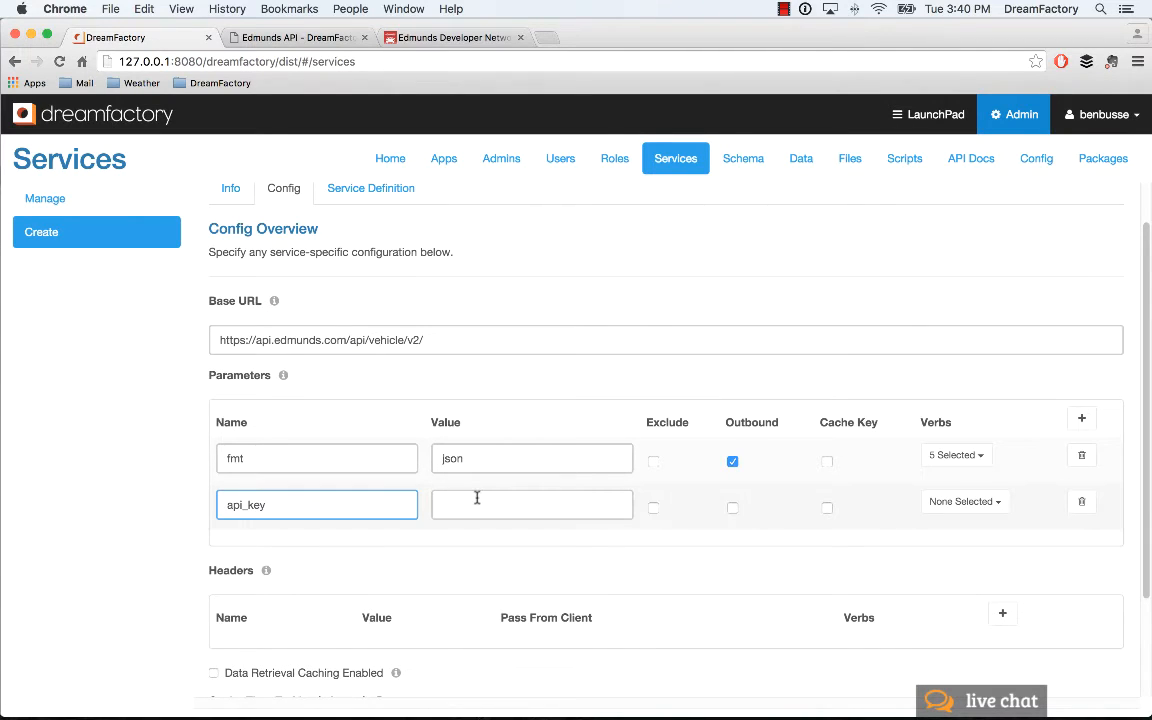
# Mark api_key outbound and apply it to GET, POST, PUT, PATCH and DELETE
pyautogui.click(732, 508)
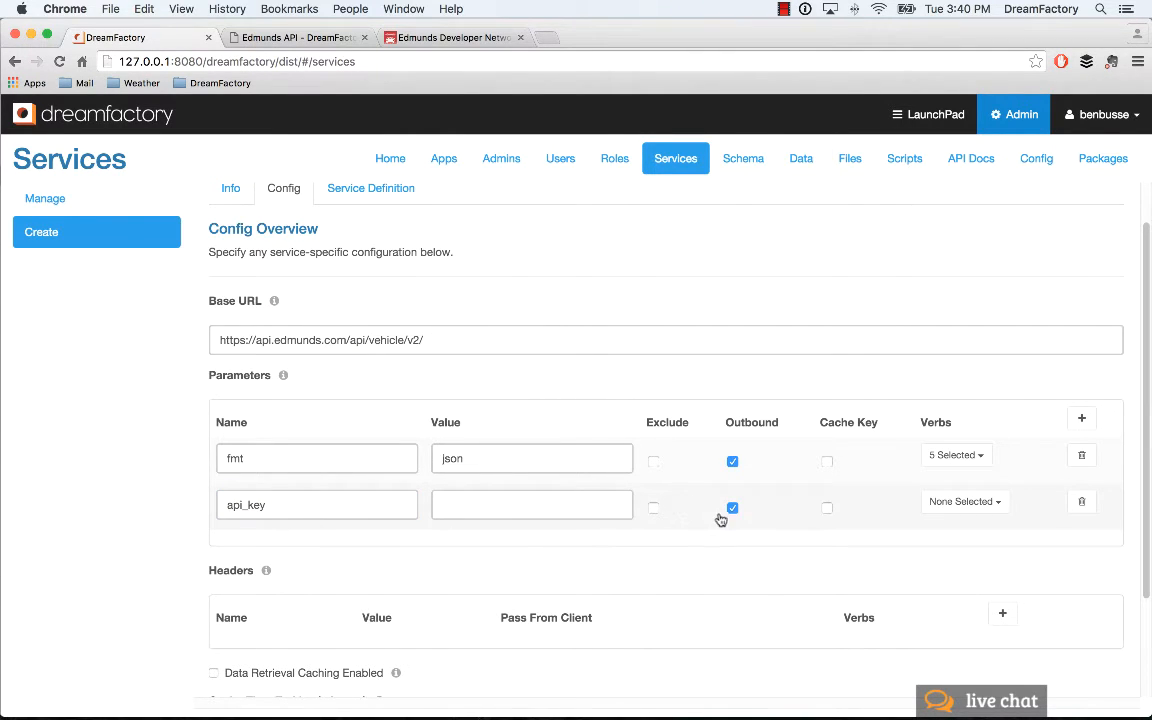
pyautogui.click(963, 501)
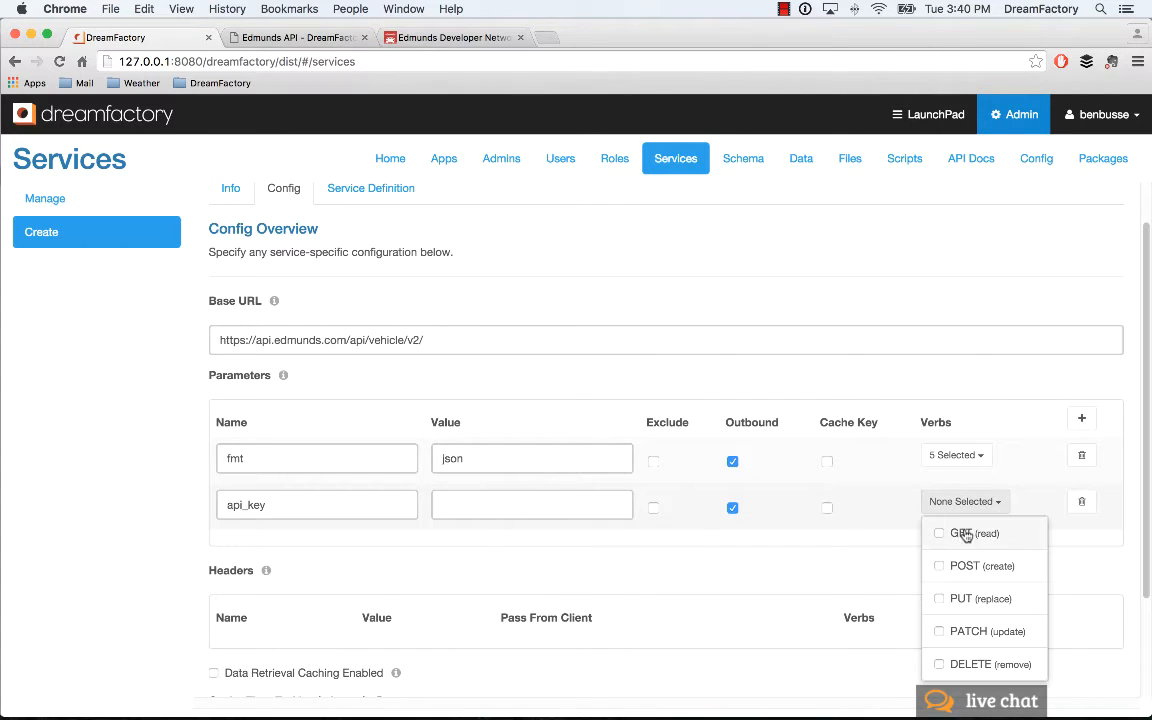
pyautogui.click(938, 565)
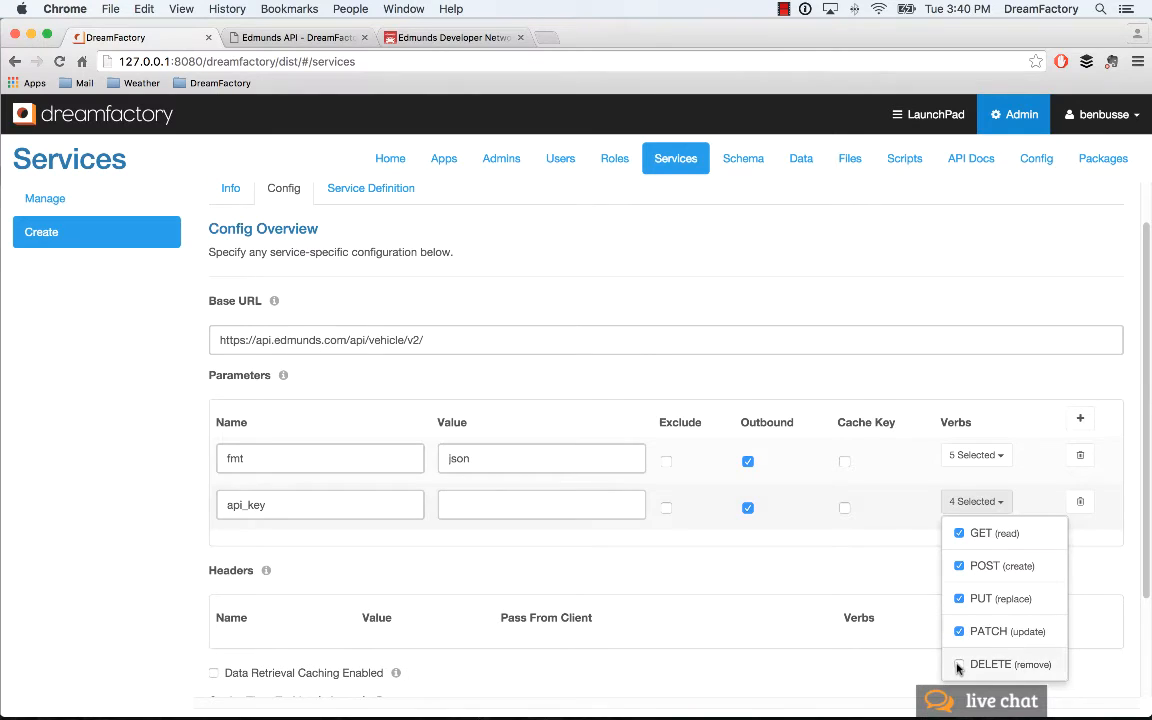
pyautogui.click(959, 664)
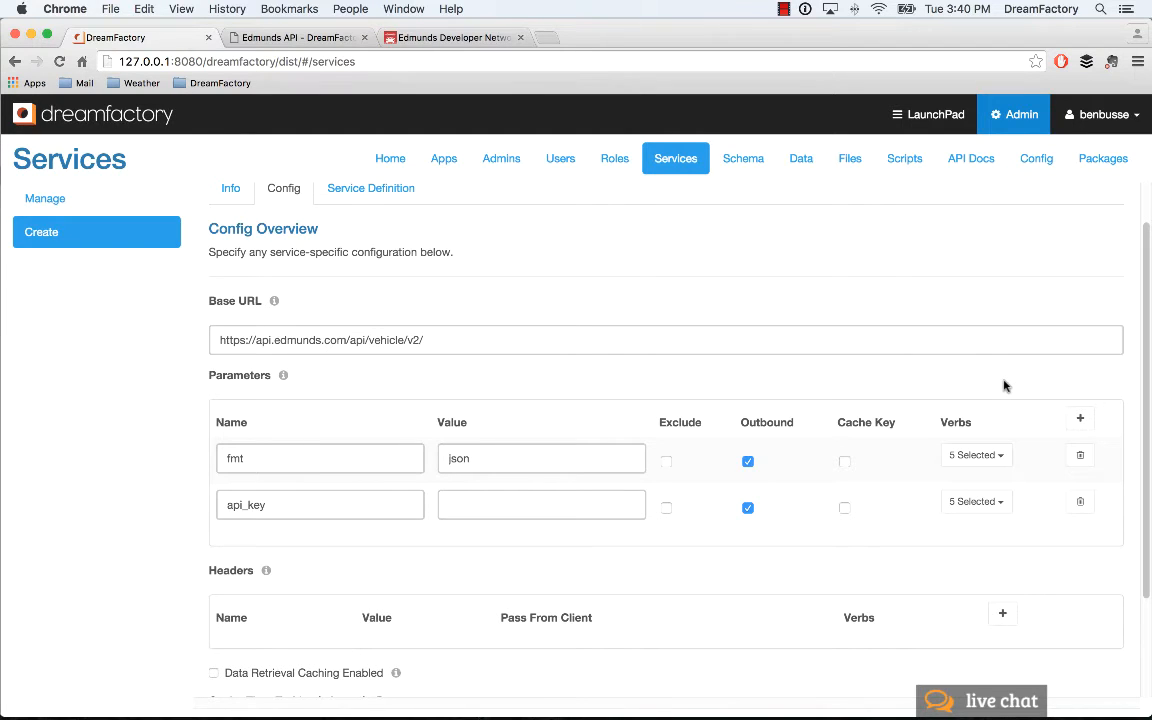
pyautogui.click(295, 37)
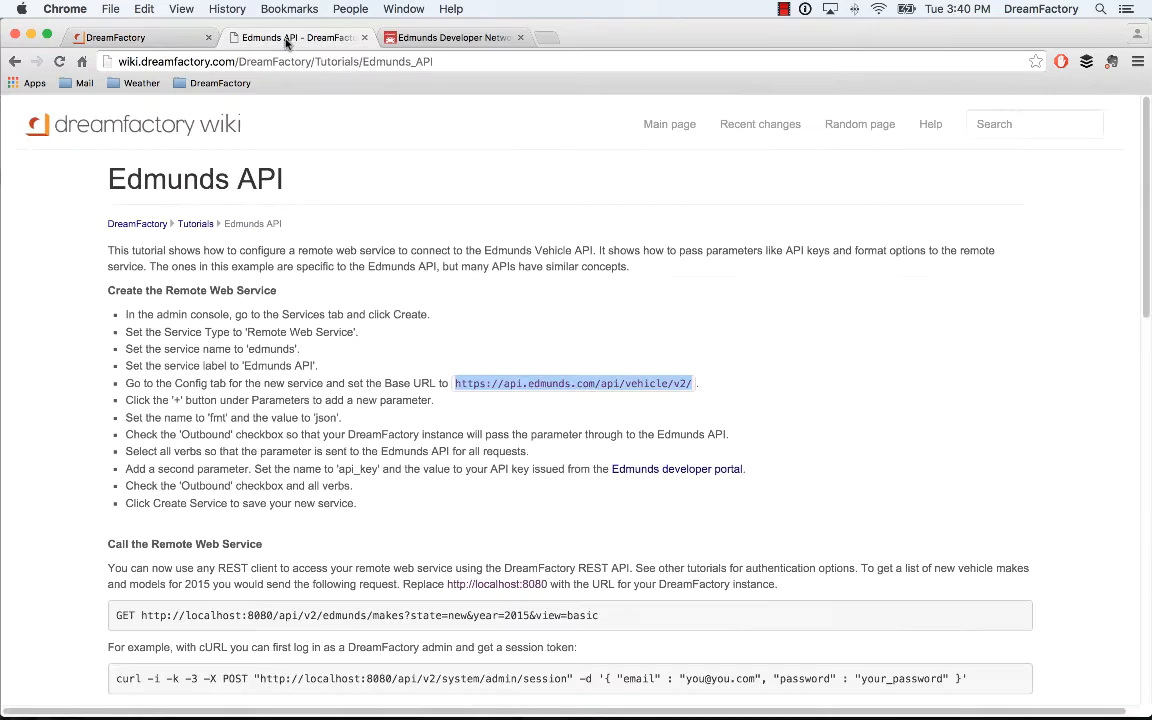
pyautogui.scroll(-3)
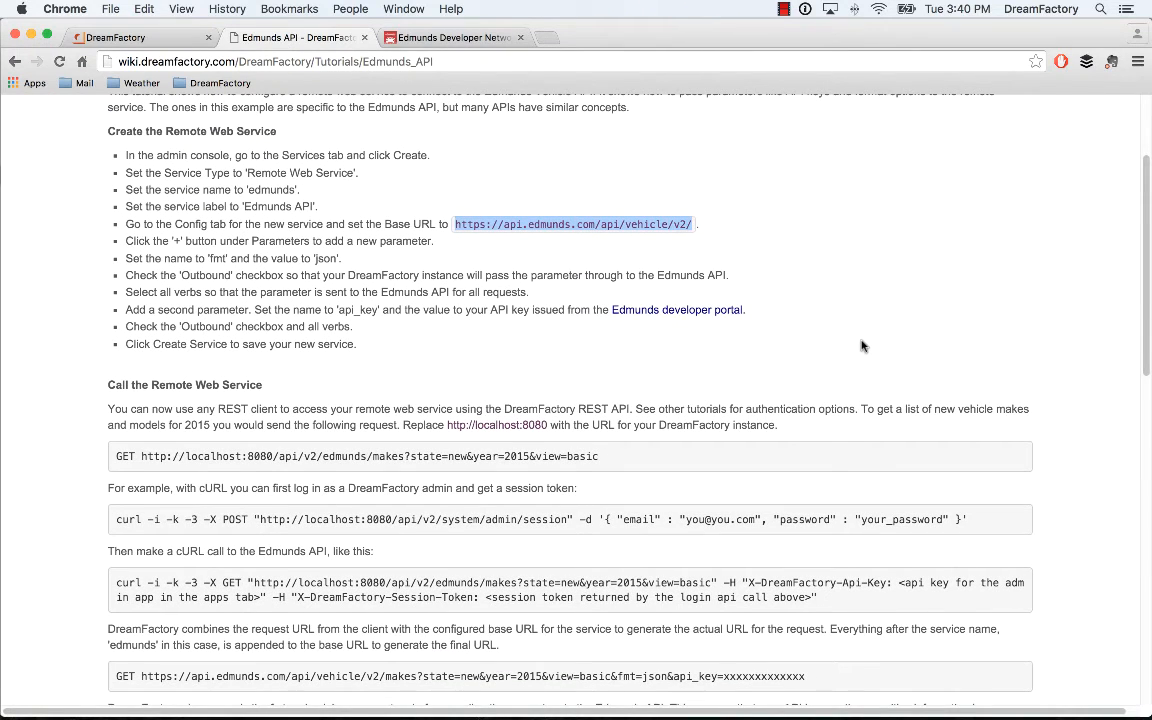
pyautogui.moveTo(137, 514)
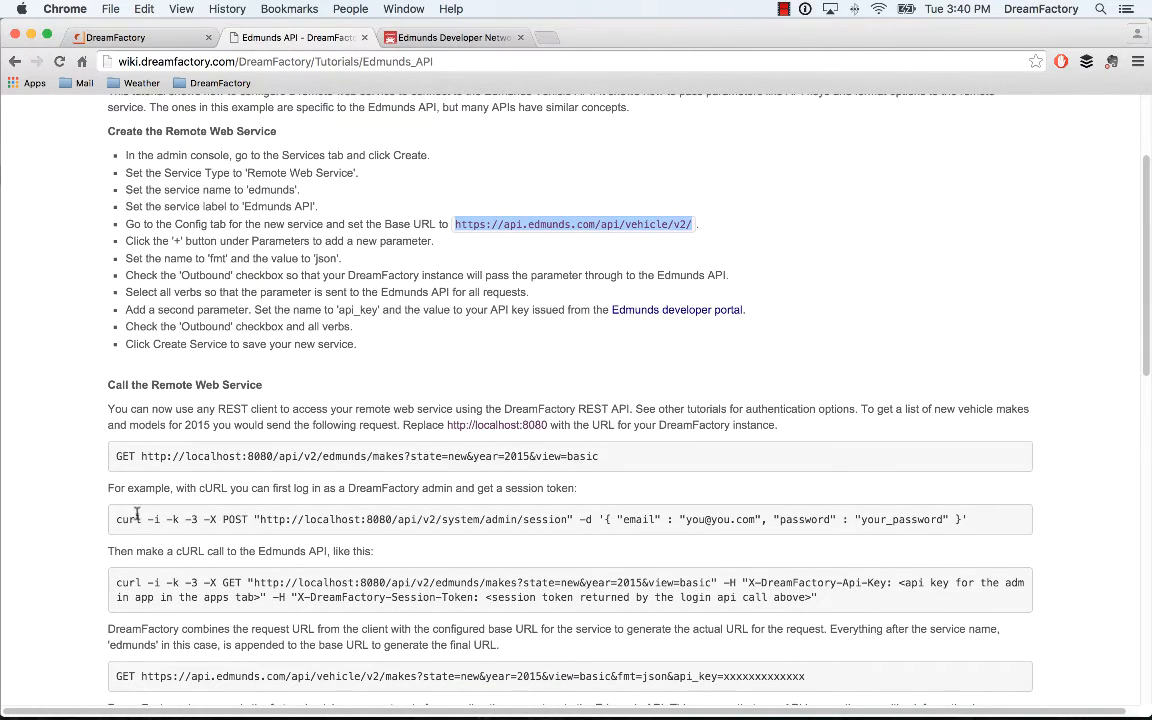
pyautogui.moveTo(117, 525)
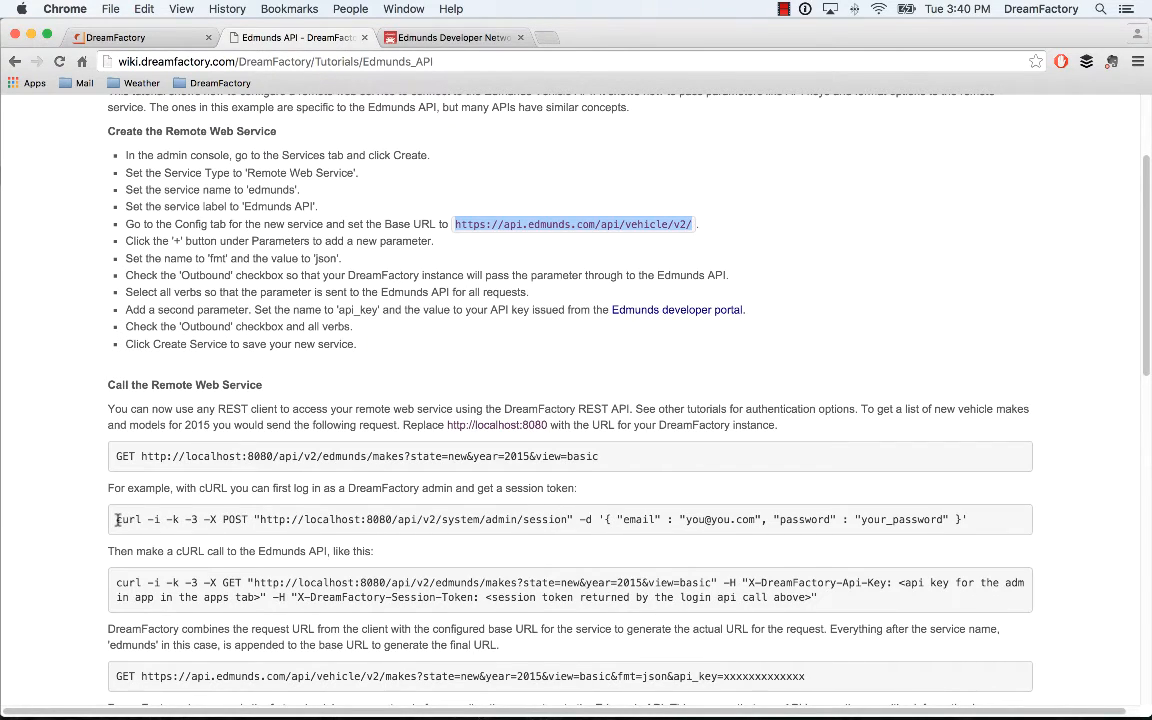
pyautogui.moveTo(328, 519)
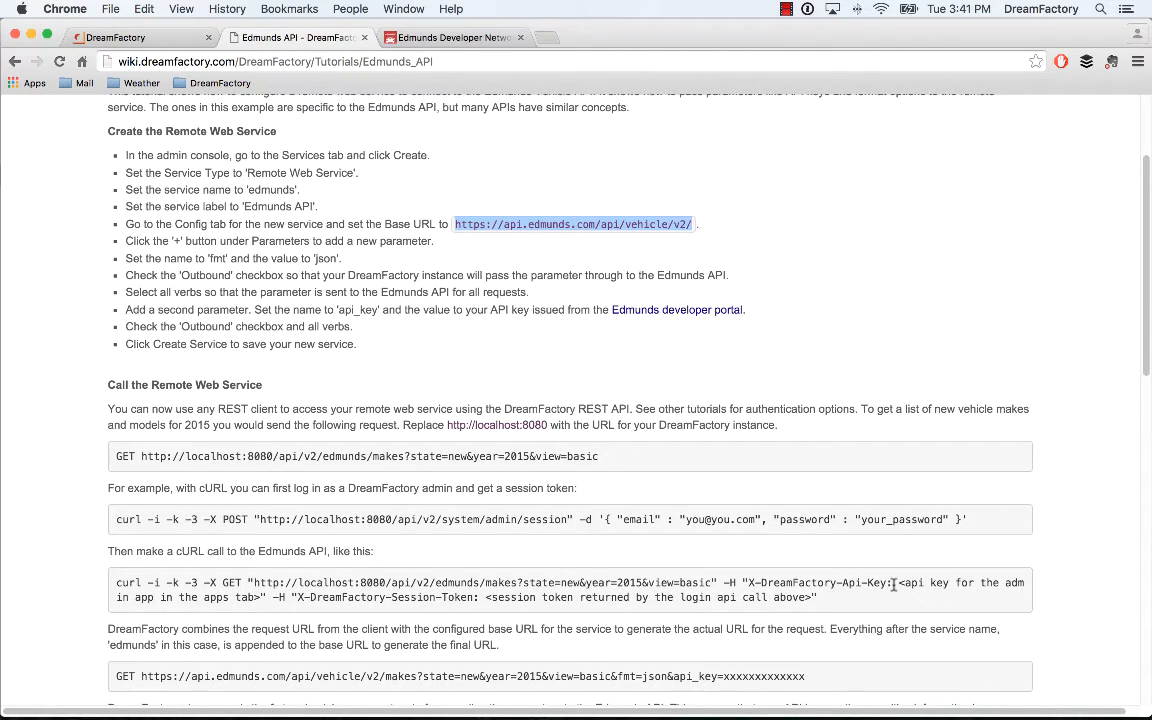
pyautogui.moveTo(895, 583)
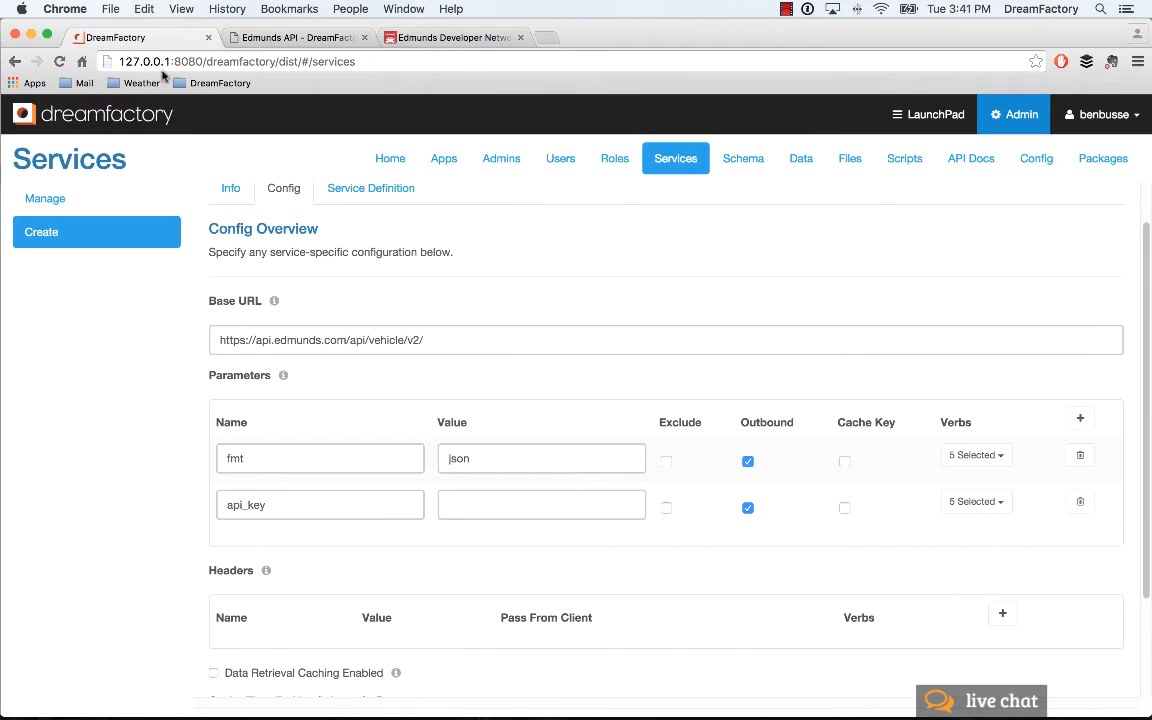
# Check the Apps list for API keys, then return to the tutorial's cURL examples
pyautogui.click(443, 158)
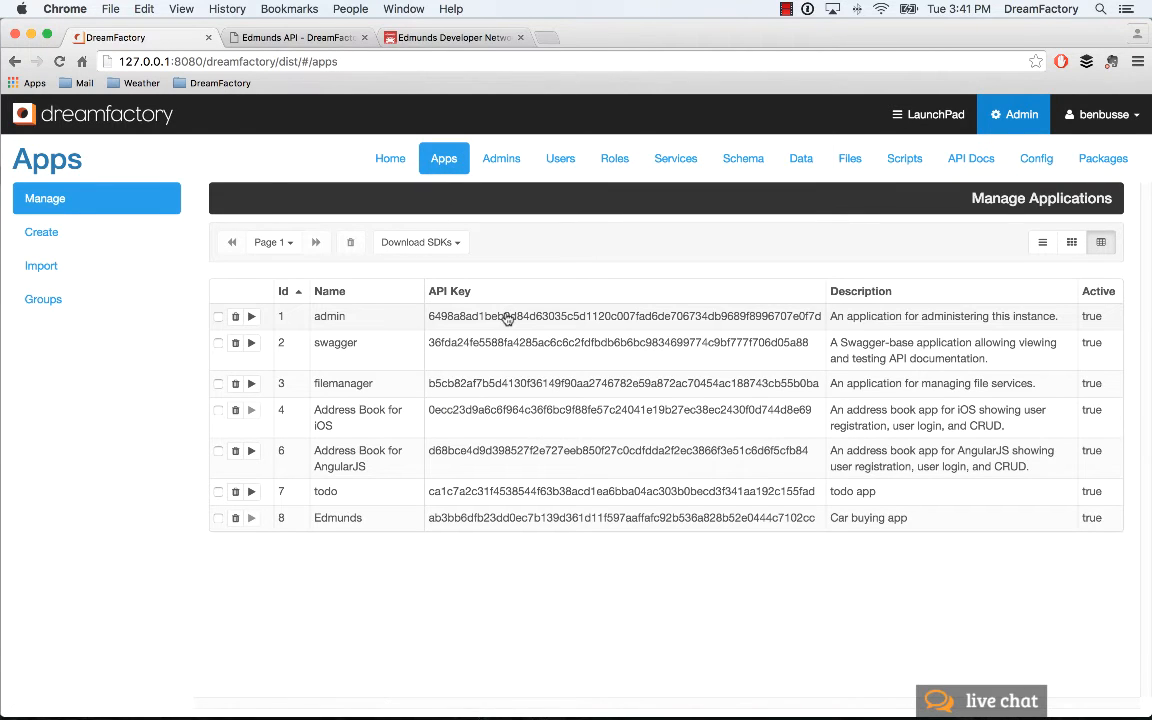
pyautogui.click(290, 37)
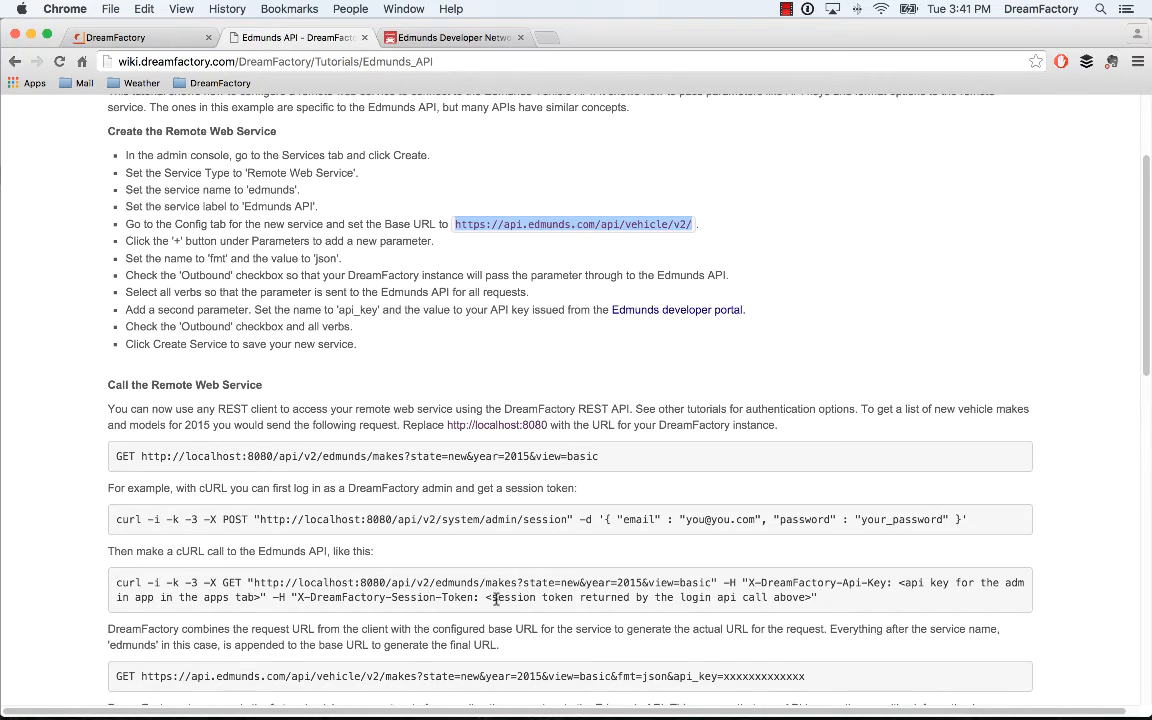
pyautogui.moveTo(680, 597)
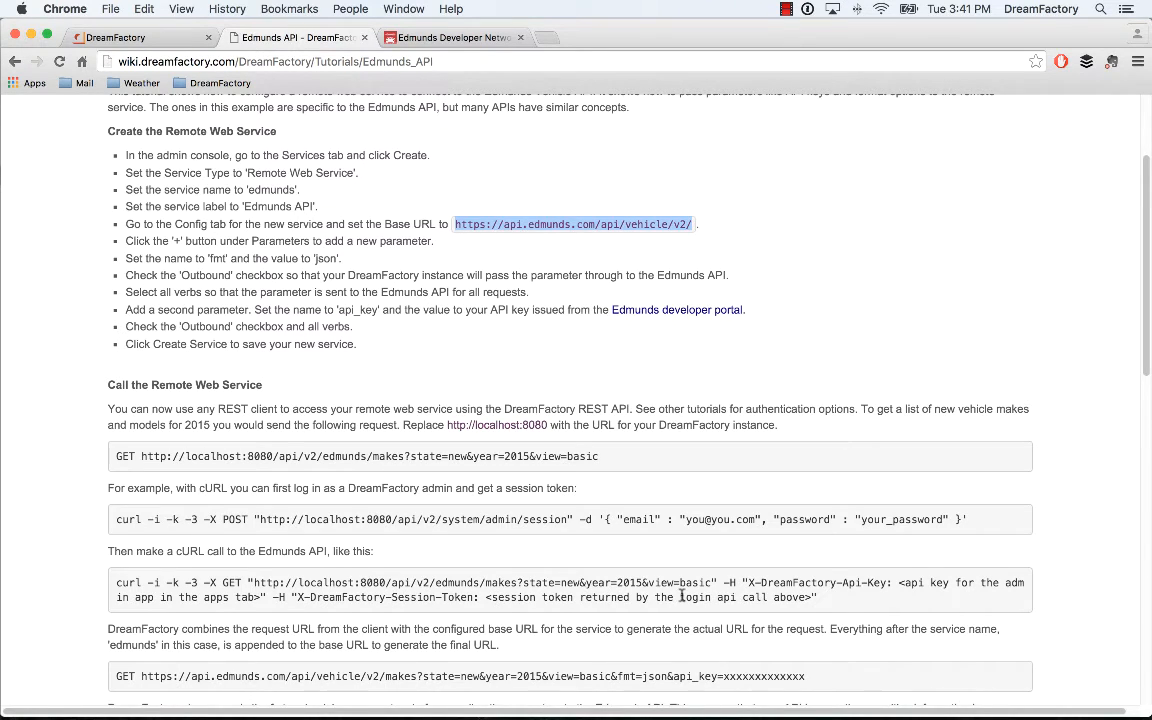
pyautogui.moveTo(481, 534)
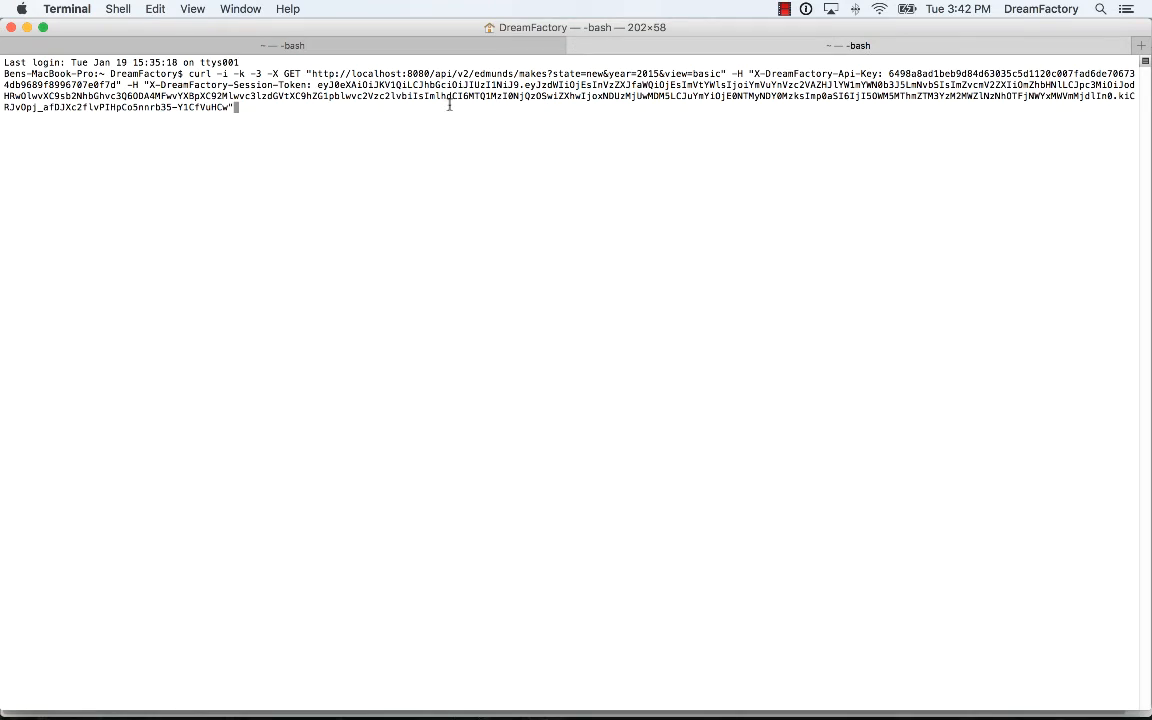
# Run the curl GET for 2015 new vehicle makes, returning JSON with 42 makes
pyautogui.press('Return')
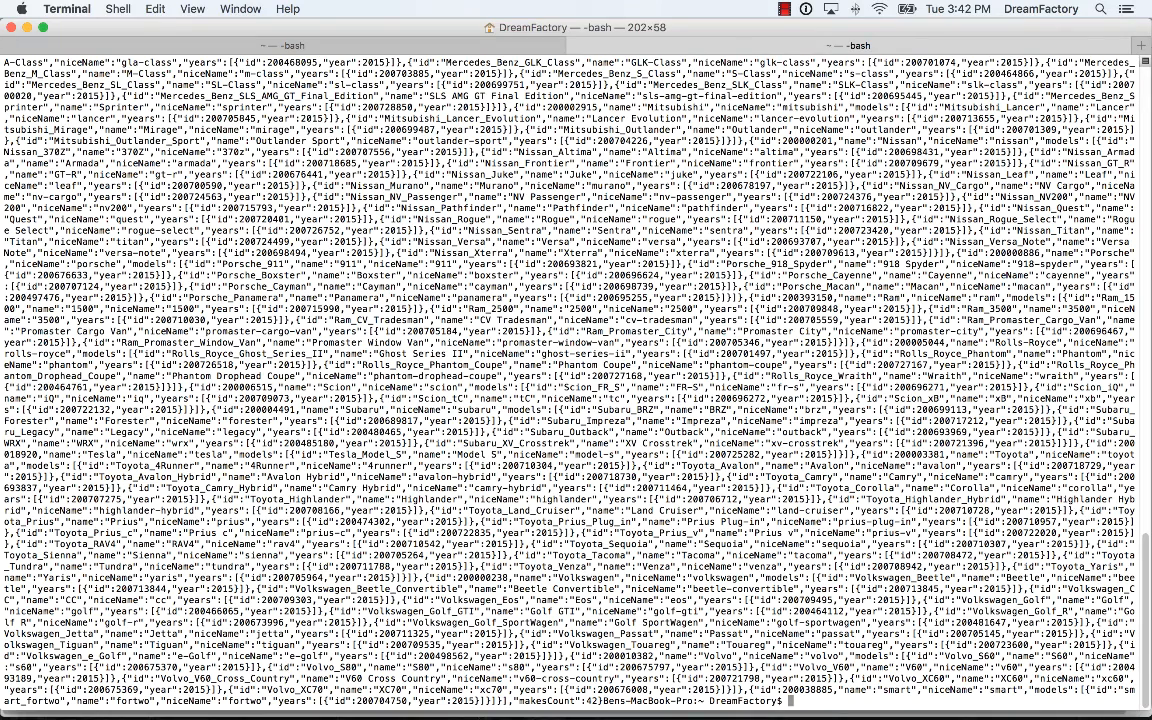
pyautogui.press('cmd+tab')
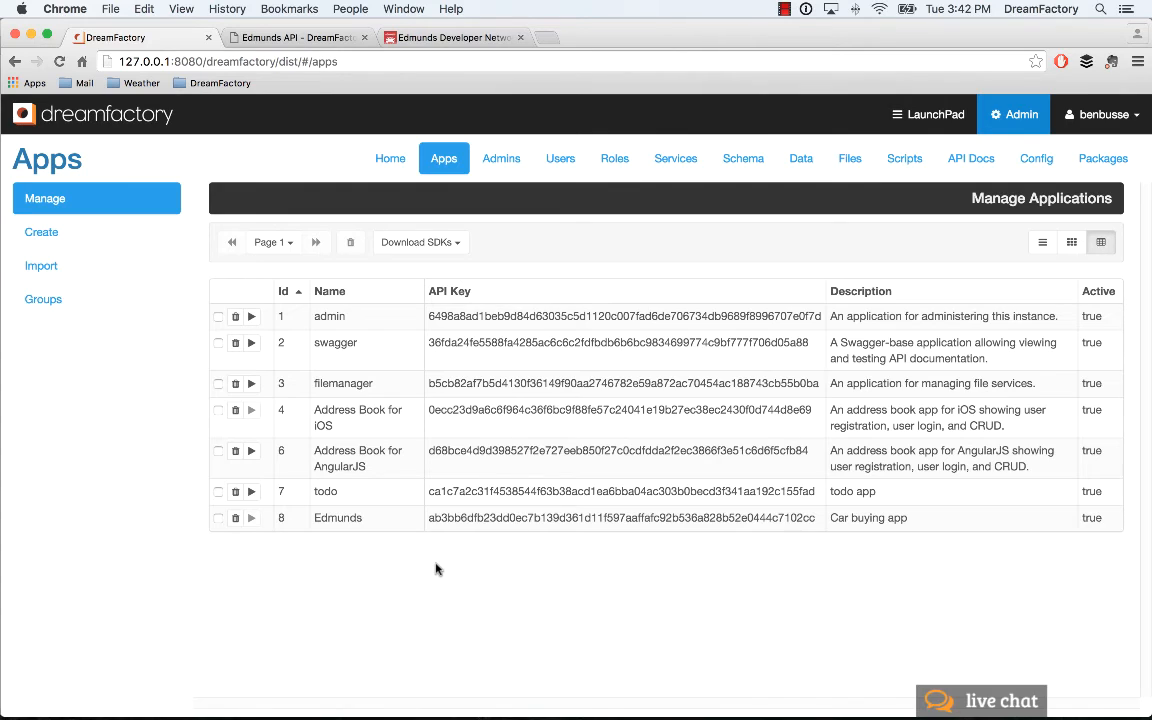
pyautogui.moveTo(443, 563)
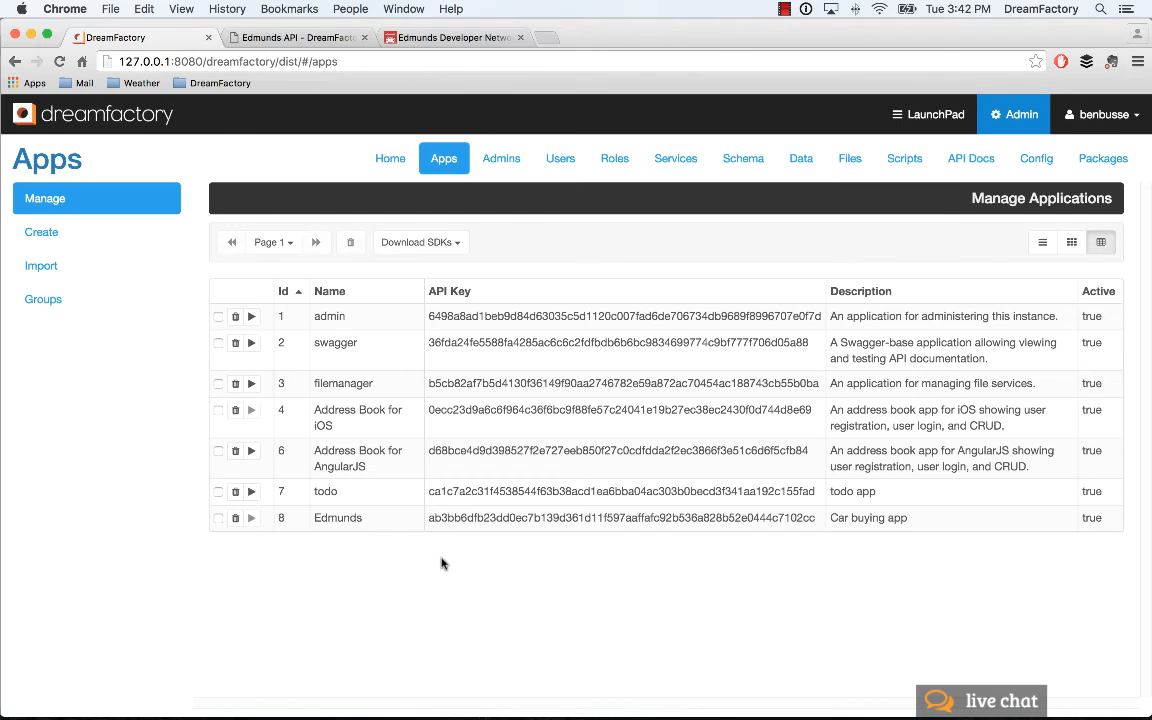
pyautogui.moveTo(488, 476)
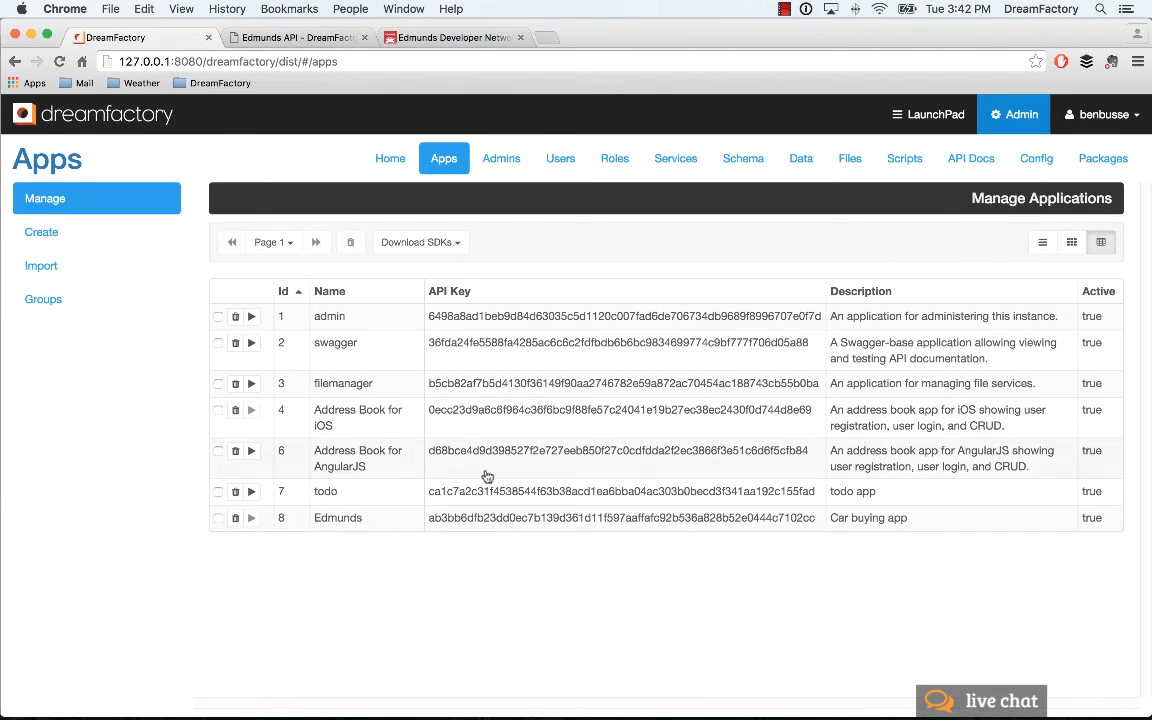
pyautogui.moveTo(504, 337)
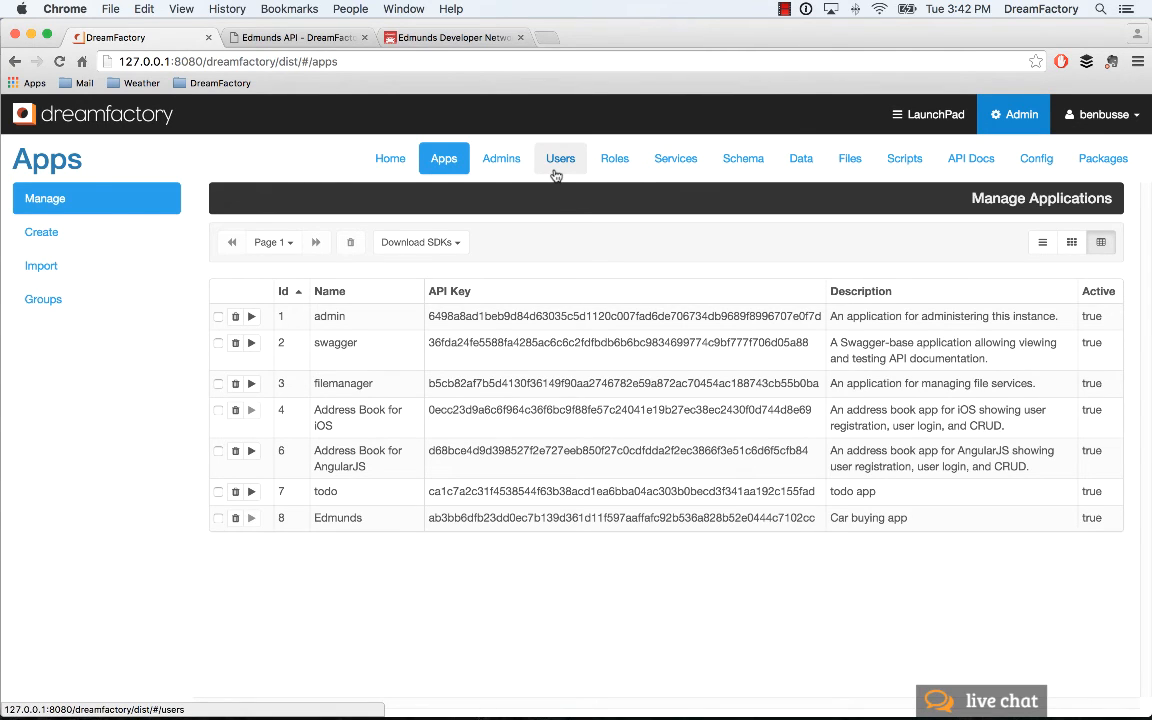
pyautogui.moveTo(575, 276)
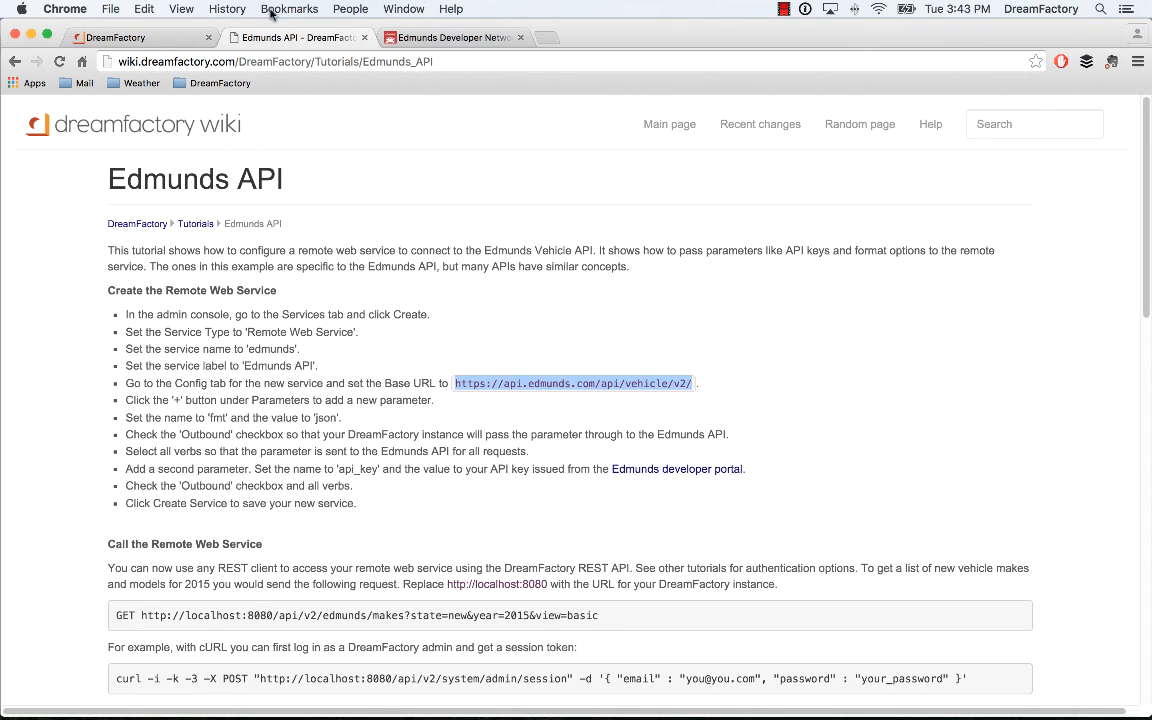
# Return to the DreamFactory admin console's Apps list
pyautogui.click(115, 37)
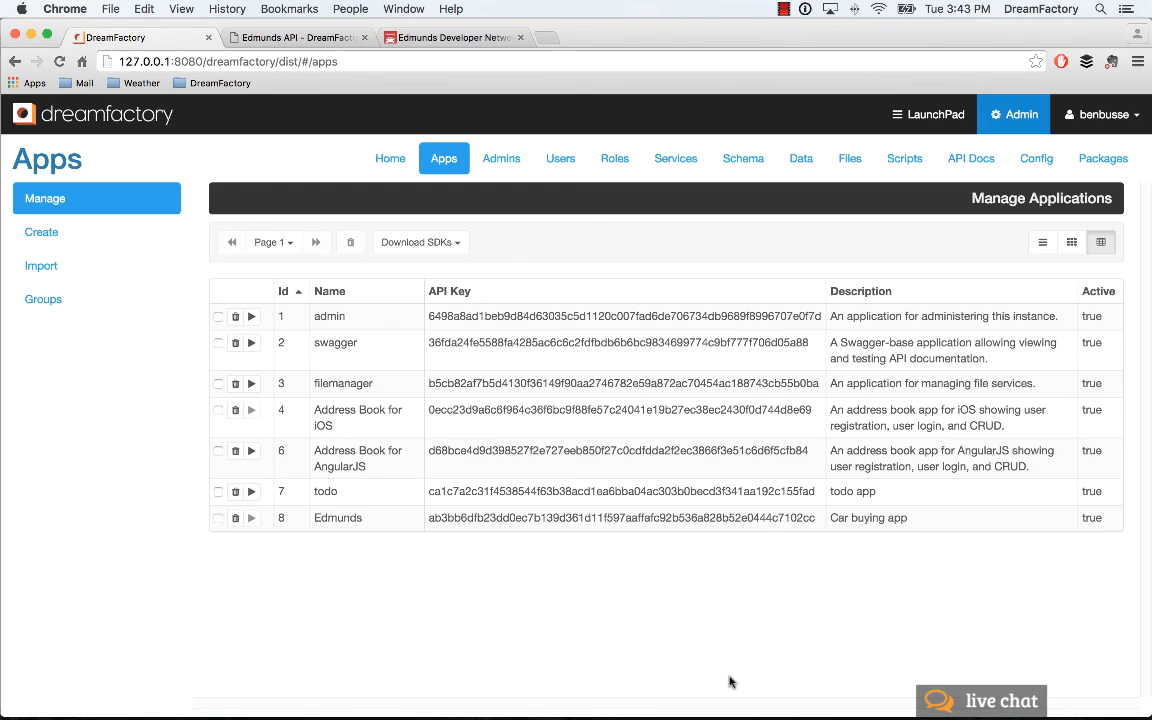